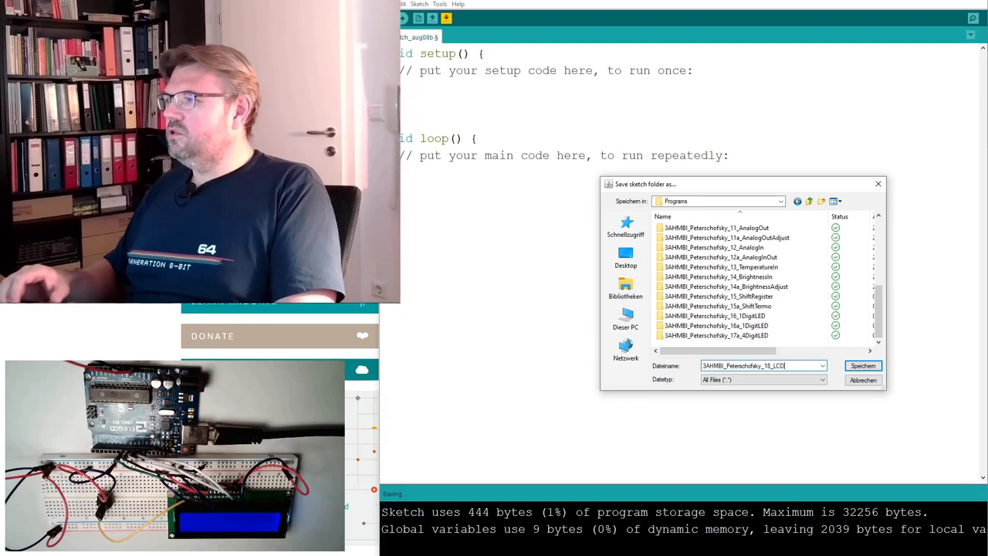
Step: Save the new sketch into the Programs folder under its 18_LCD lesson name
left_click(861, 364)
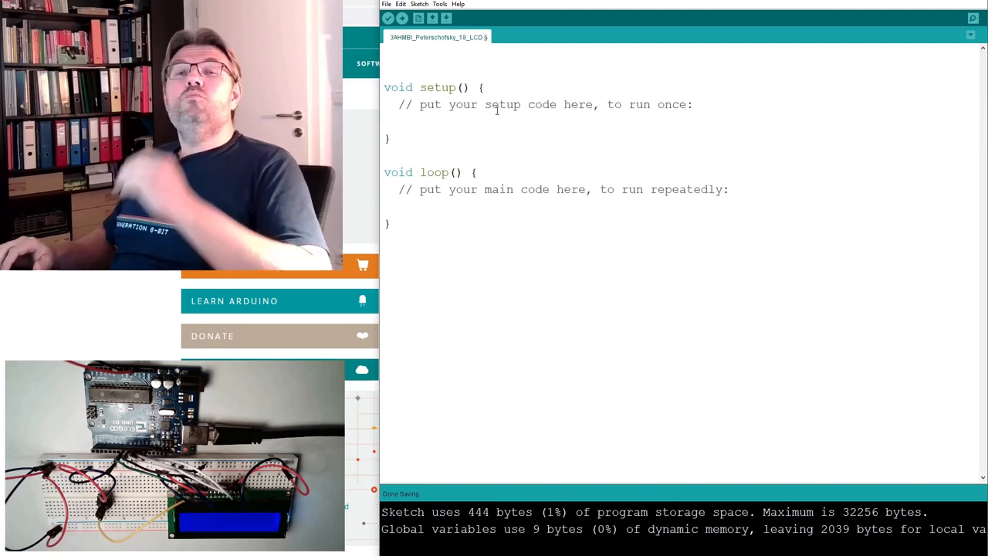
Step: Add #include <LiquidCrystal.h> as the first line of the sketch
type("#")
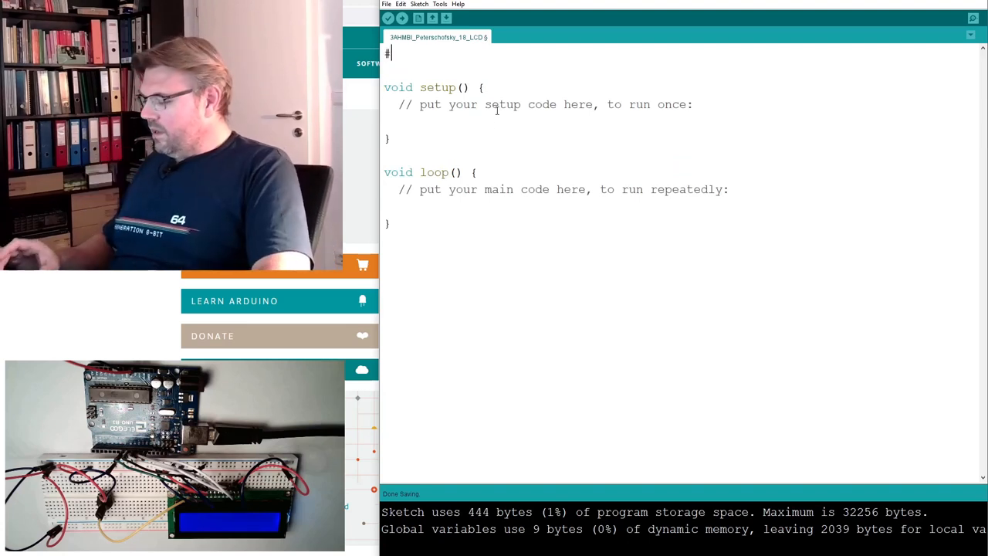
type("include <")
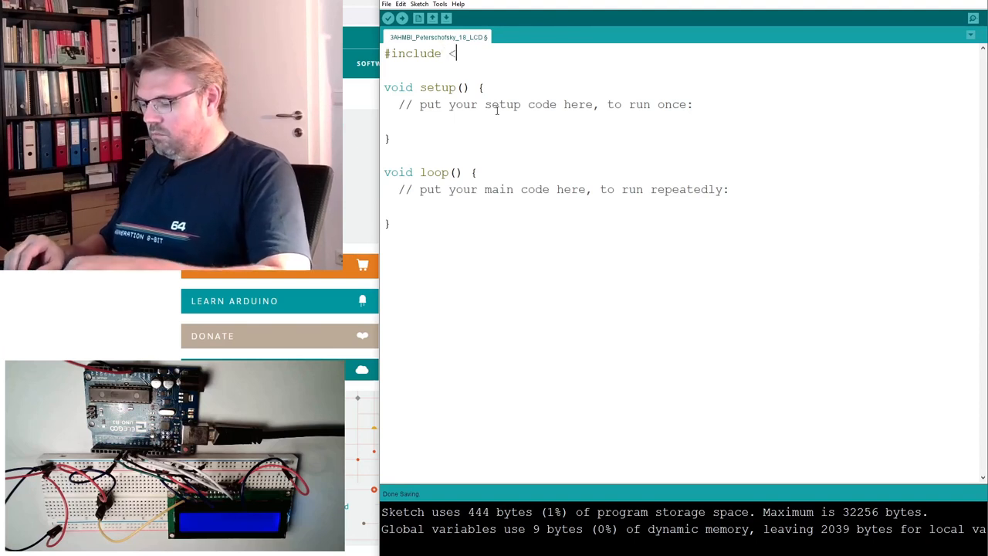
type("Liqui")
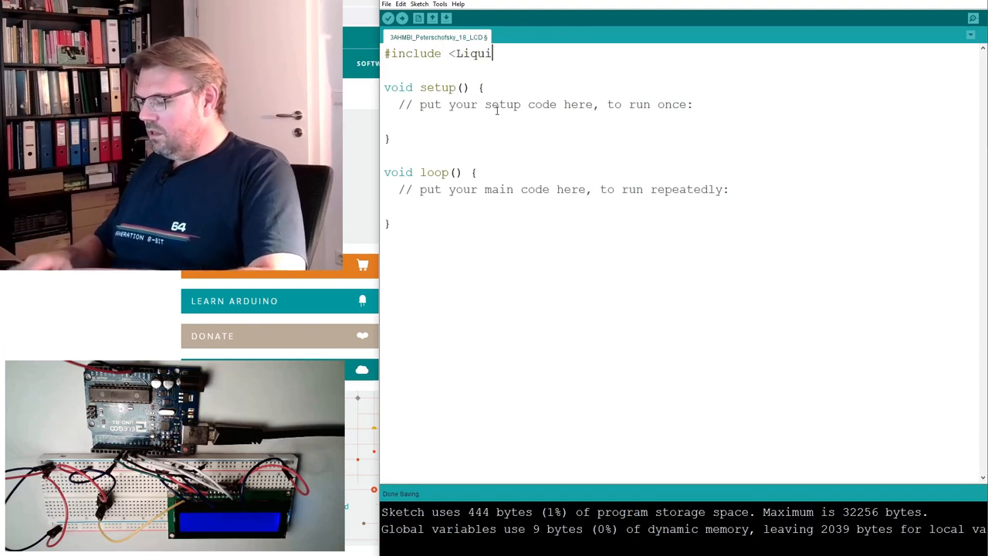
type("d")
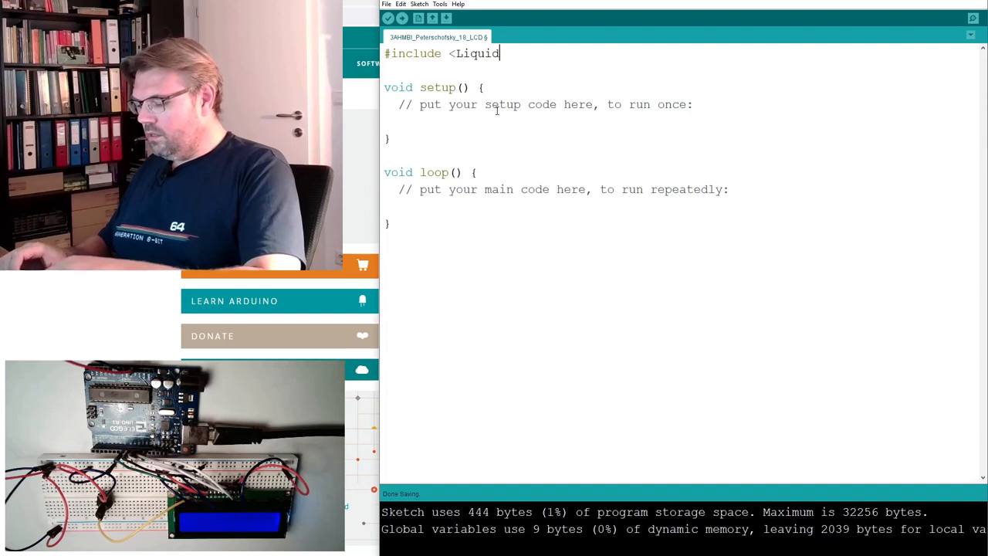
type("Crystal")
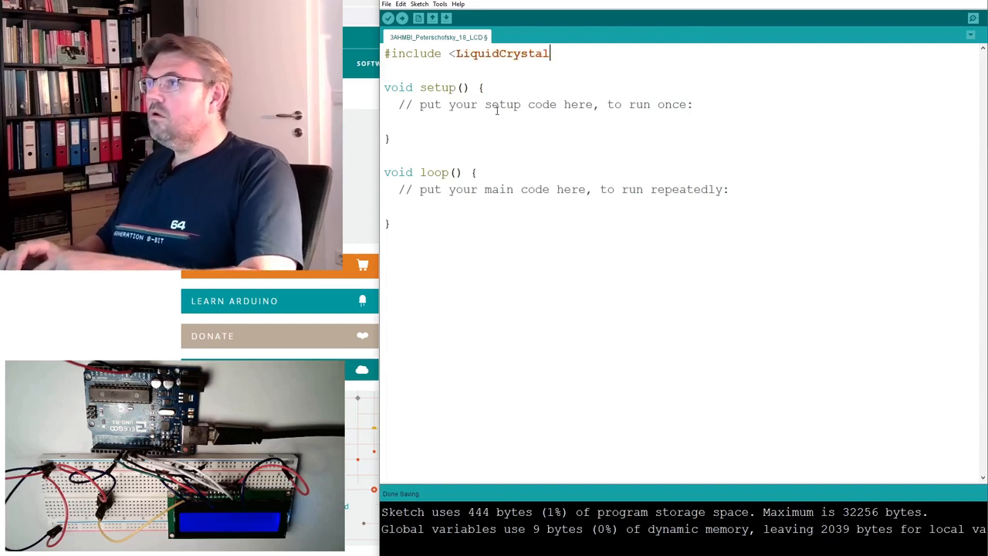
type(".h")
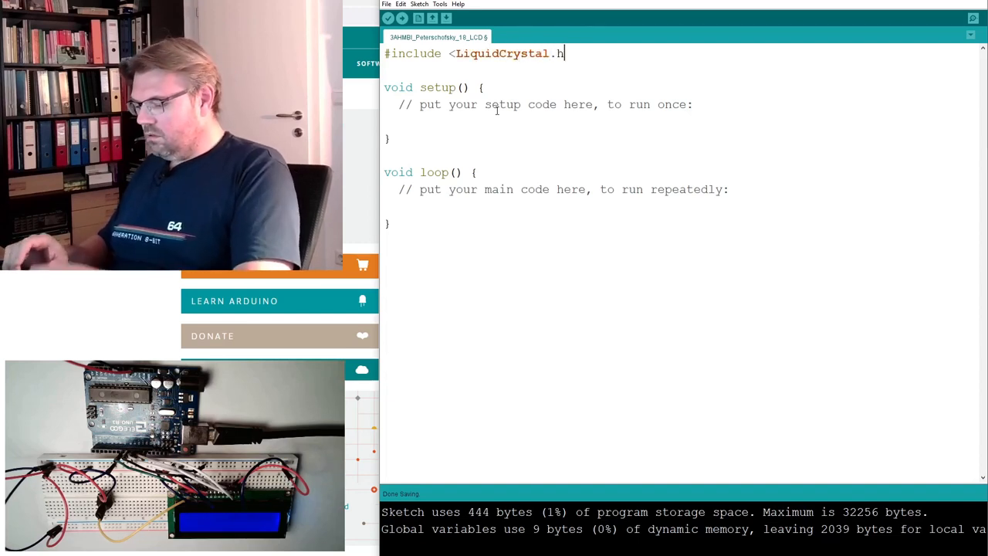
type(">")
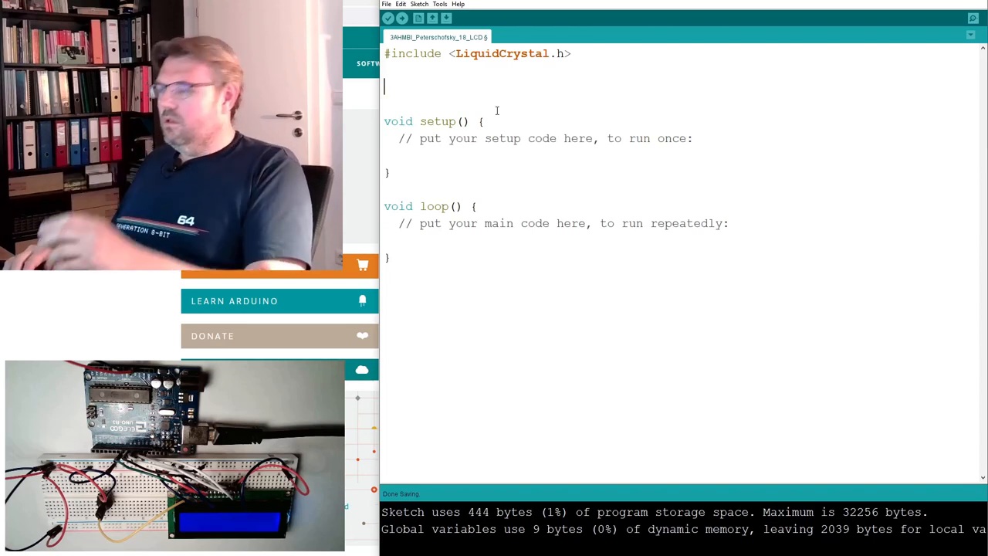
Step: Declare LiquidCrystal lcd below the include, selecting names in the lines for reuse
type("Liqu")
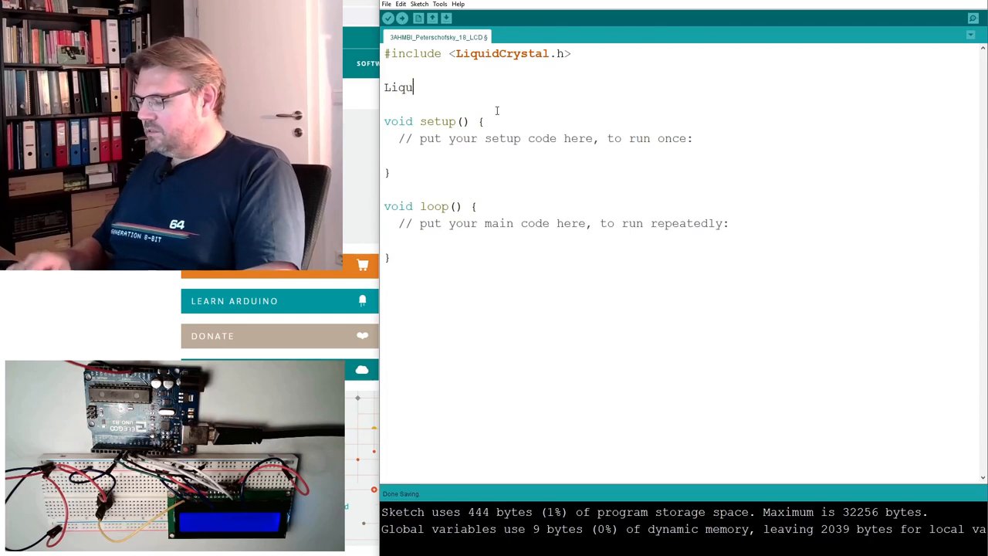
type("idCrystal")
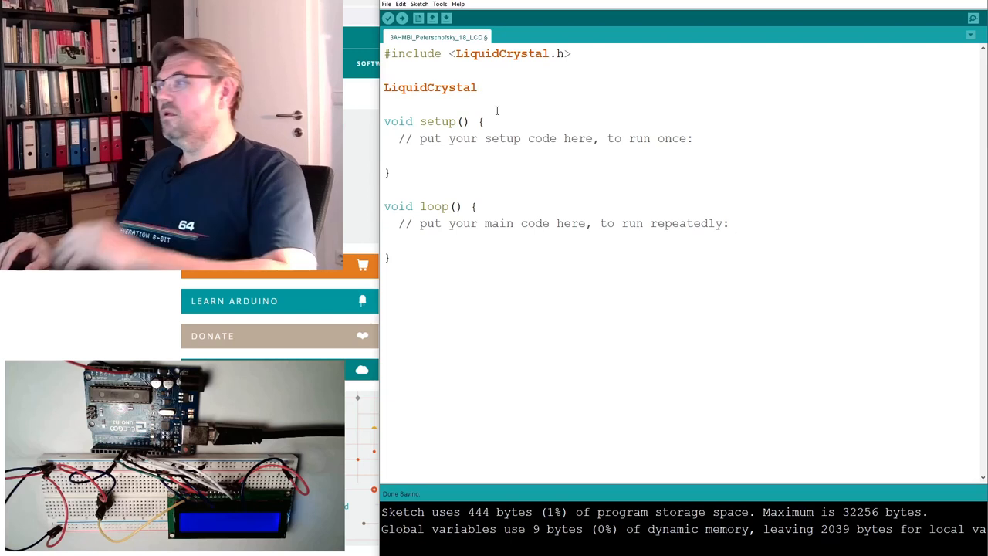
type("l")
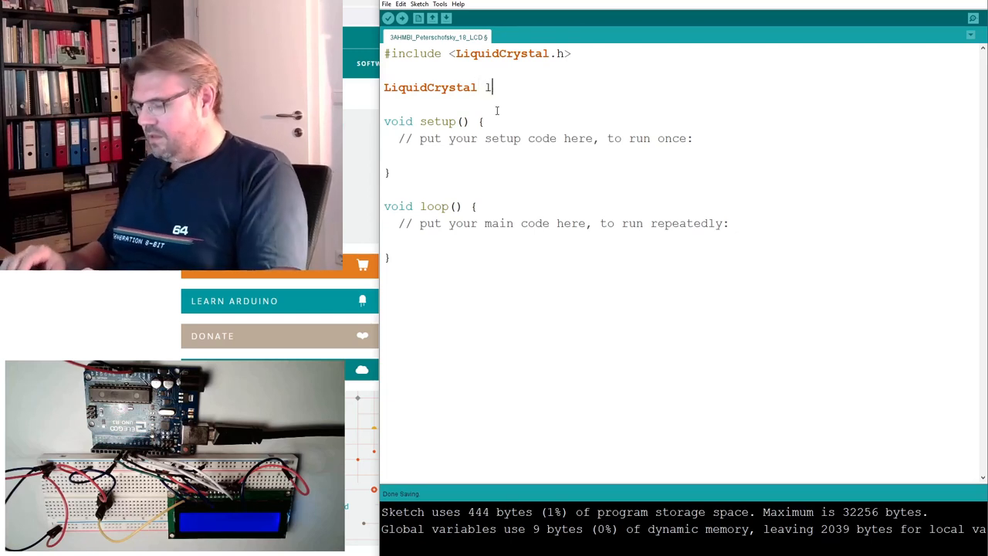
type("cd")
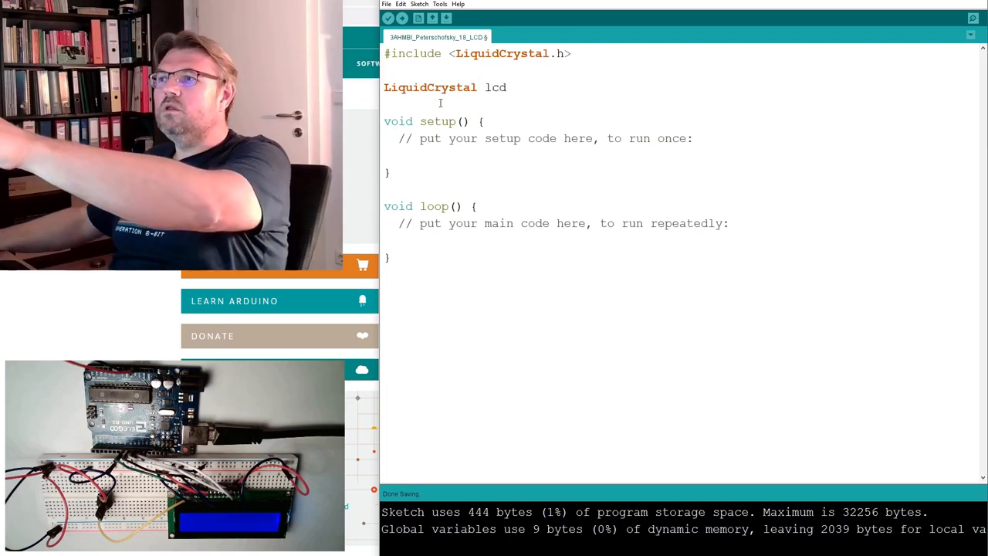
double_click(496, 52)
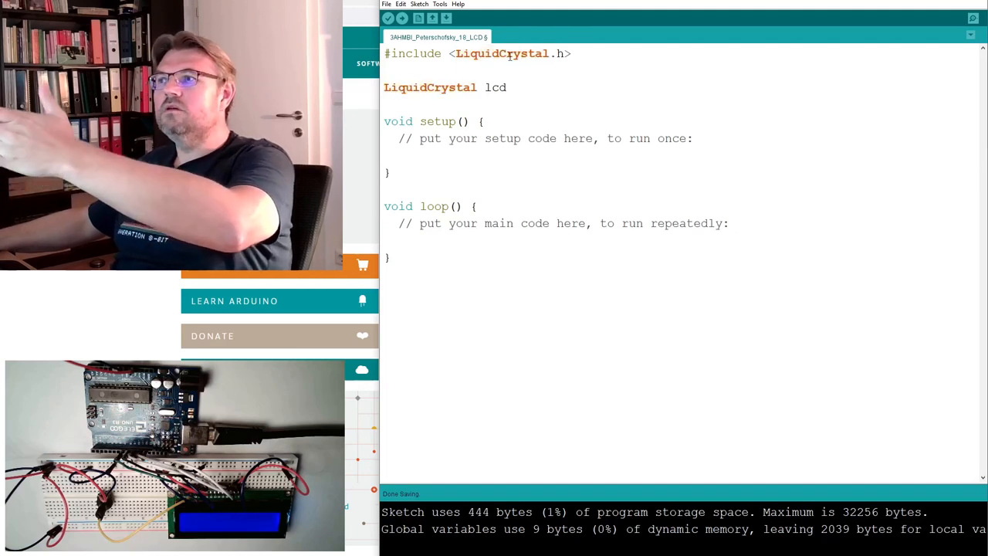
double_click(429, 86)
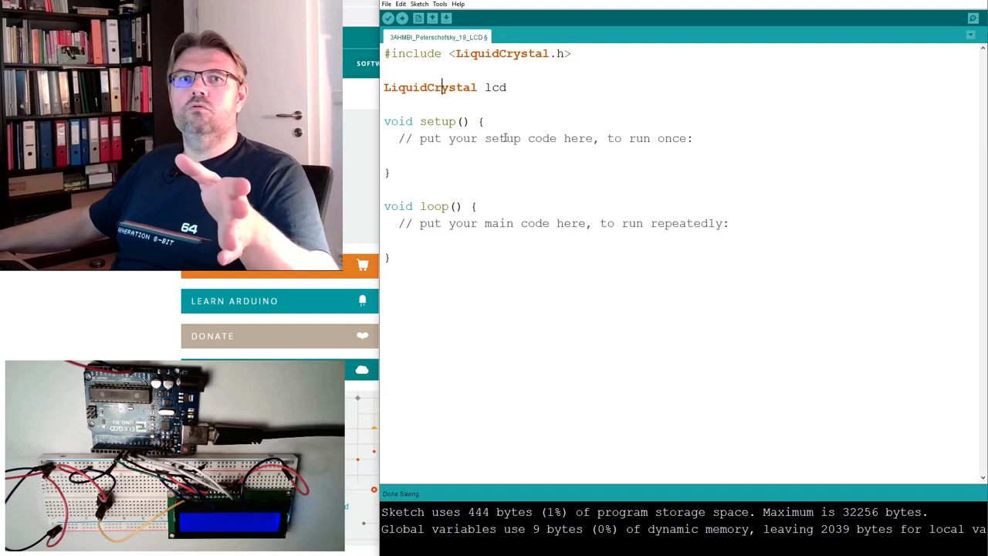
triple_click(477, 52)
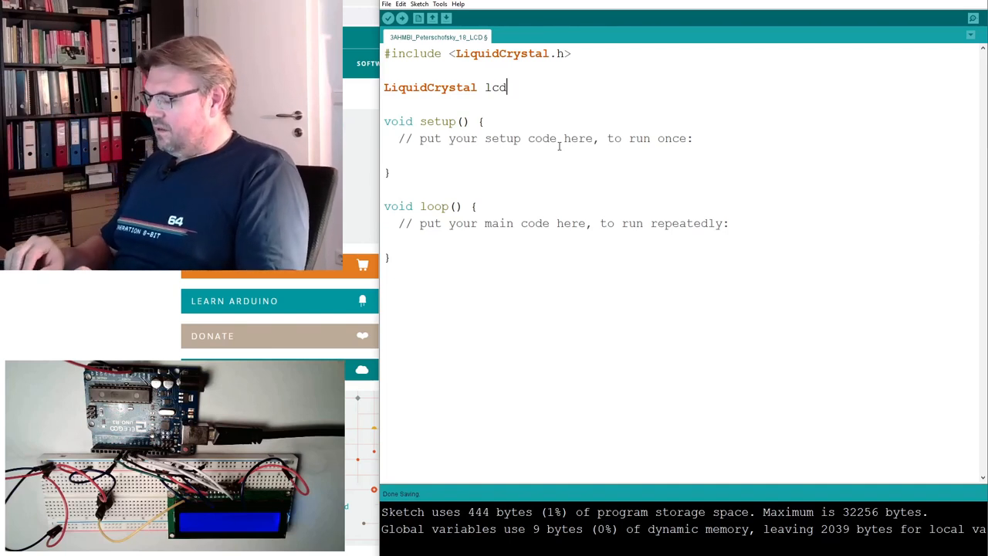
Step: Give lcd the first pins (LCD_RS, LCD_ENABLE, LCD_D4
type("(")
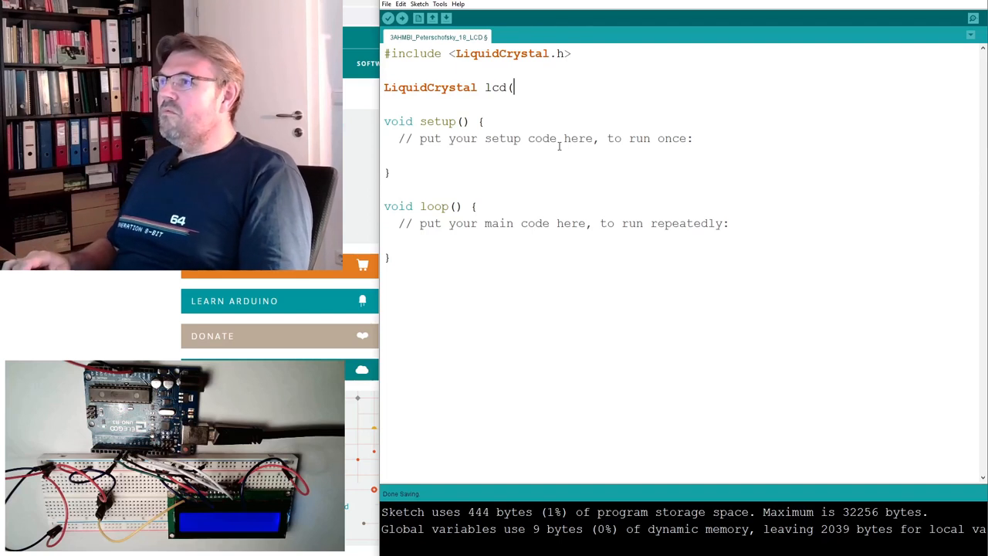
type("LCD_")
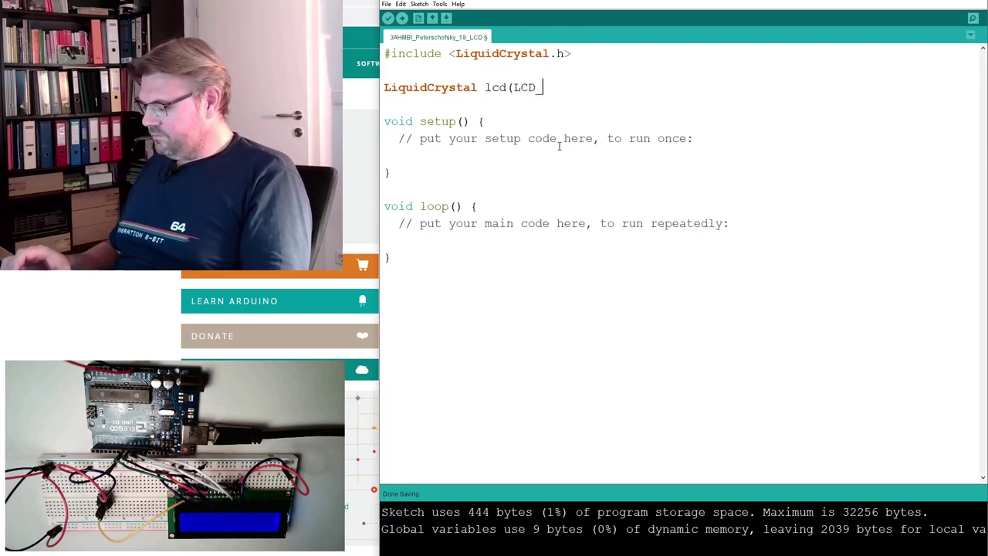
type("RS")
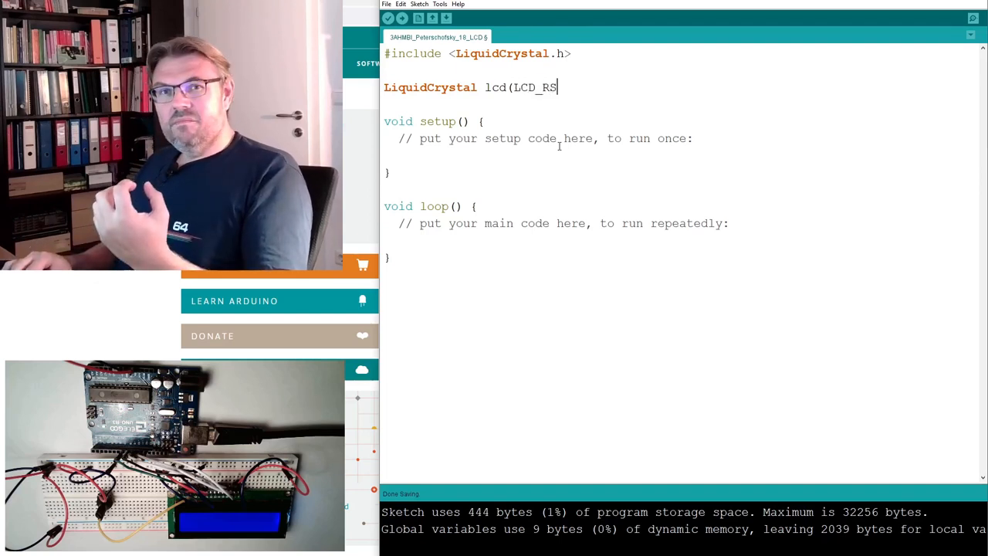
type(",")
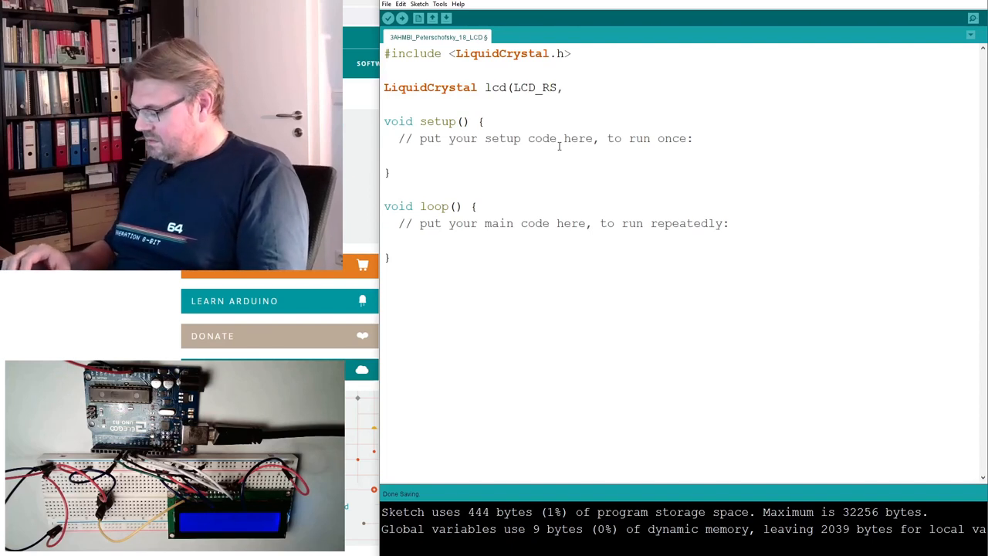
type("LCD_ENABLE")
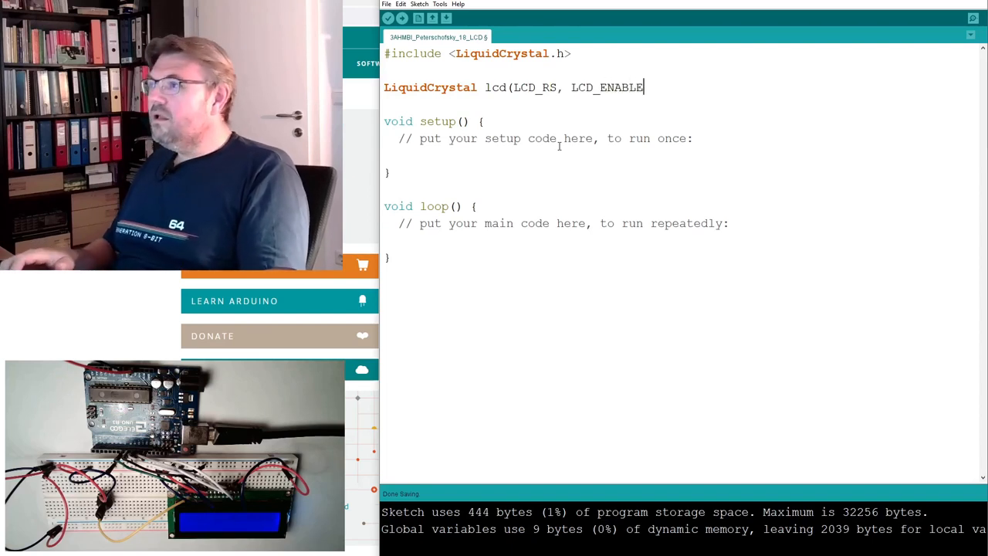
type(", LCD")
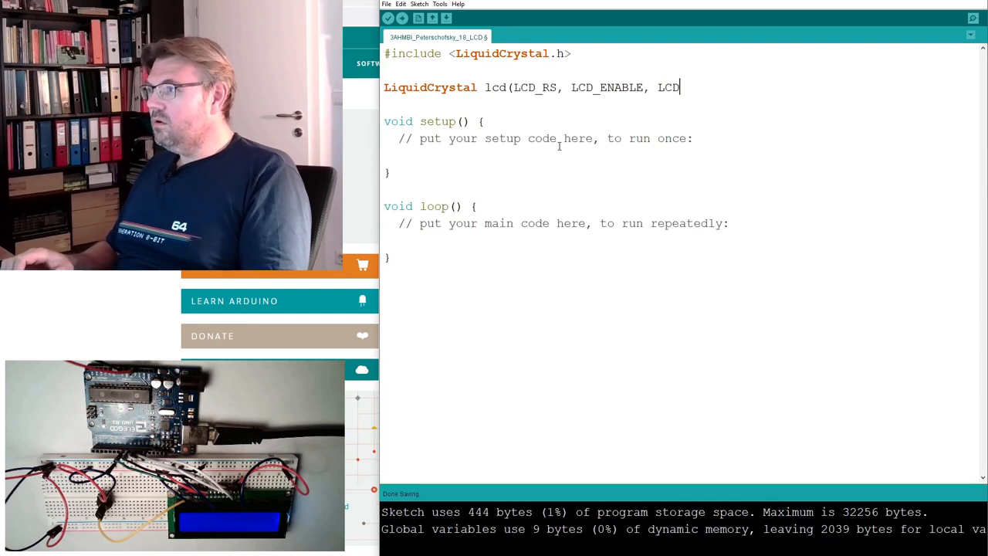
type("_D4")
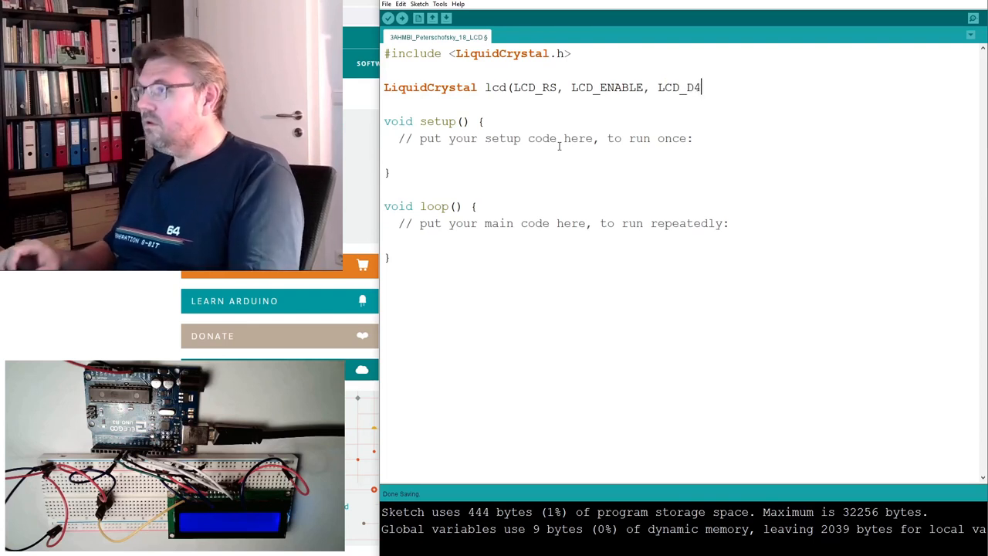
Step: Reuse LCD_D4 to add LCD_D5, LCD_D6, LCD_D7 and close the declaration
double_click(681, 87)
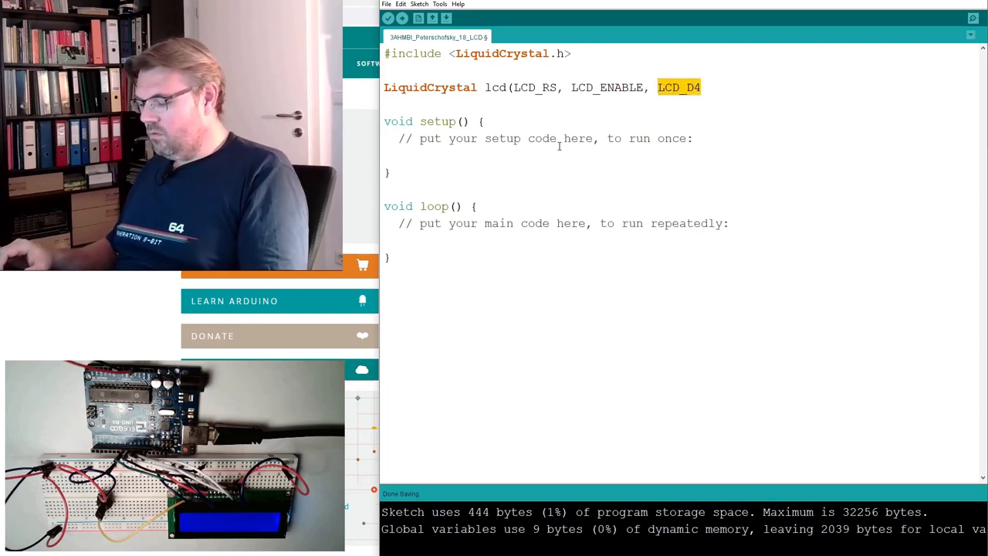
type(", LCD_D4")
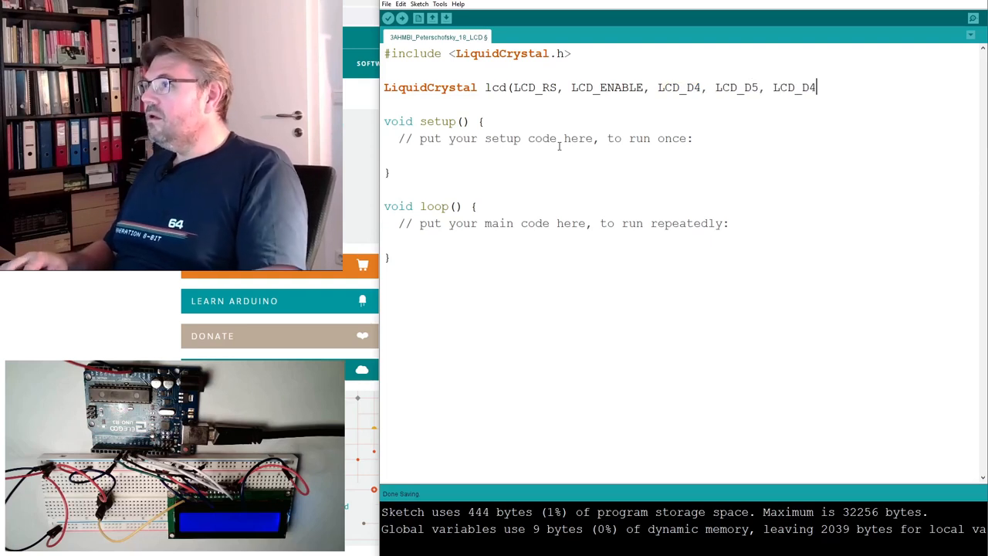
type("LCD_D6,")
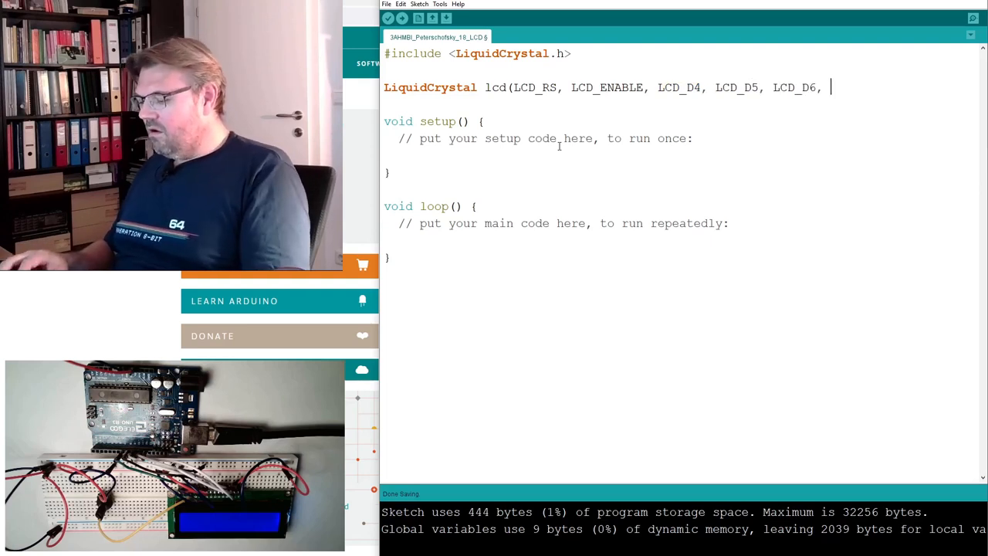
type("LCD_D7);")
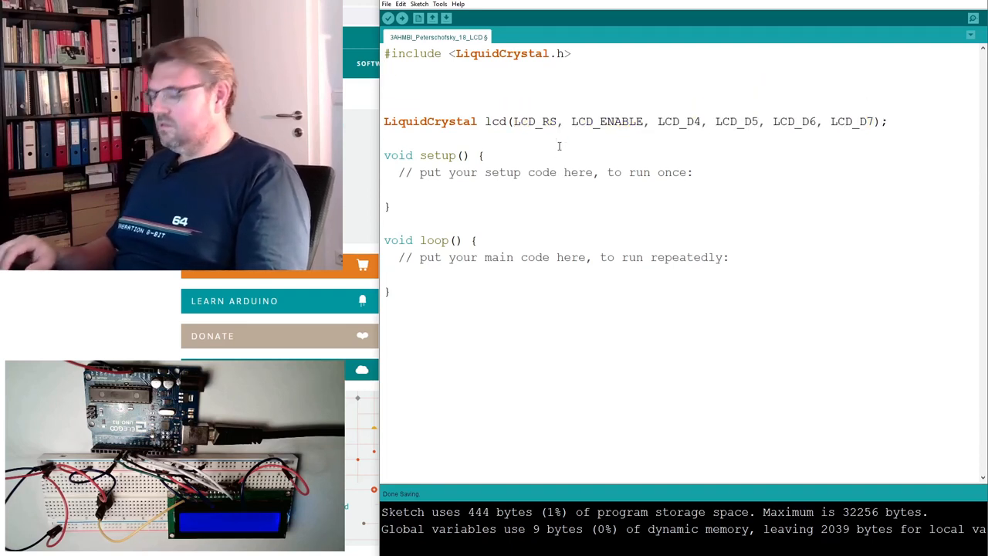
Step: Put LCD_RS and the next pin names on #define lines with pins 7 to 9
type("#define LCD_RS  , LCD_ENABLE, LCD_D4, LCD_D5, LCD_D6, LCD_D")
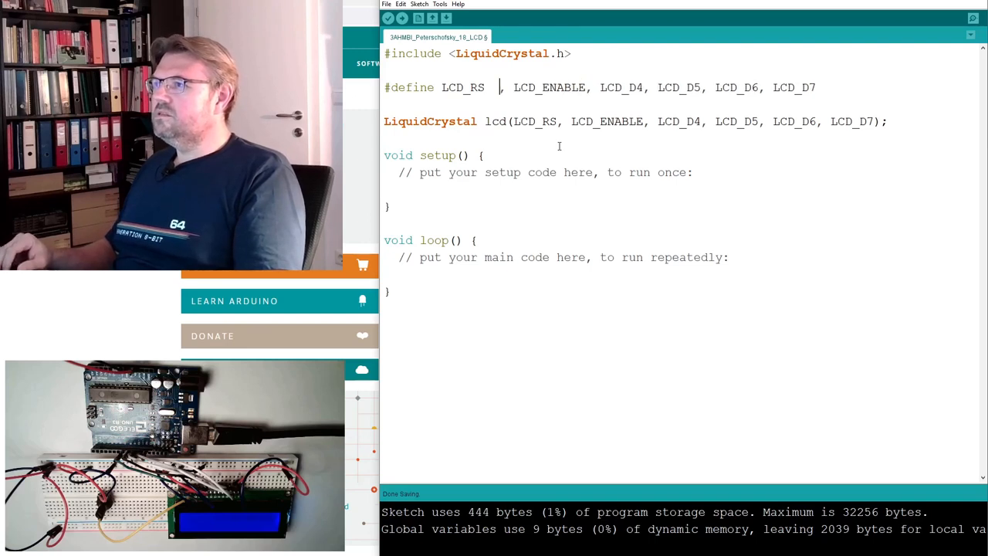
type("7")
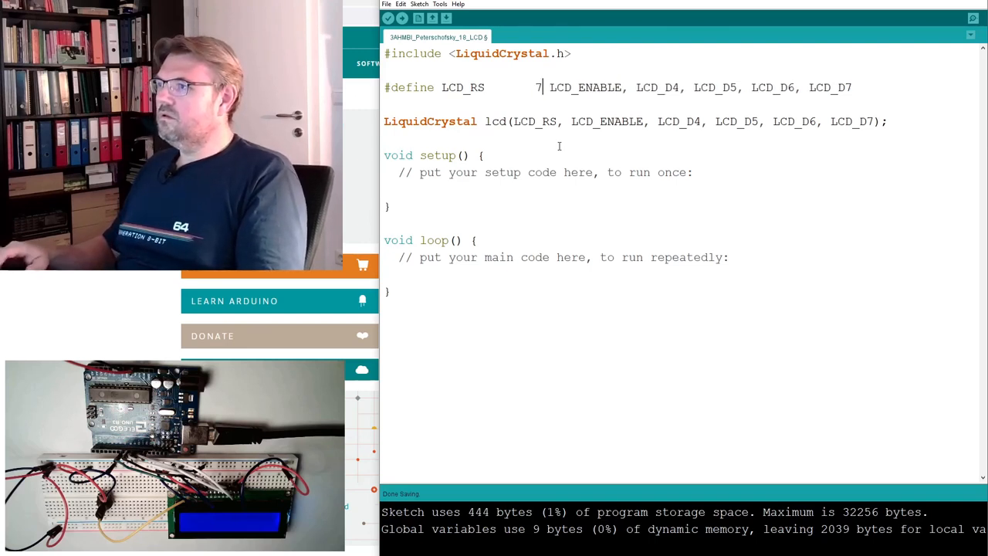
key("Enter")
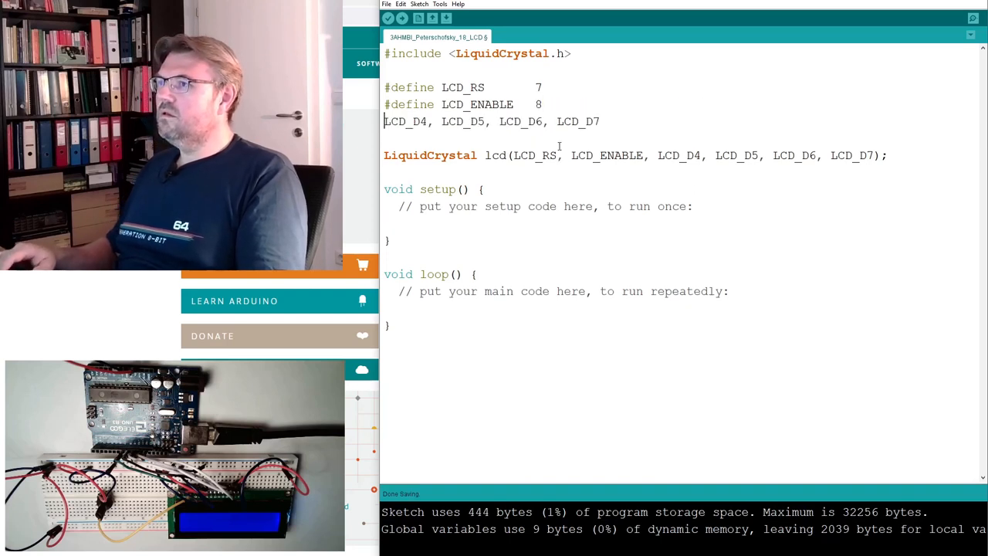
type("#defeine")
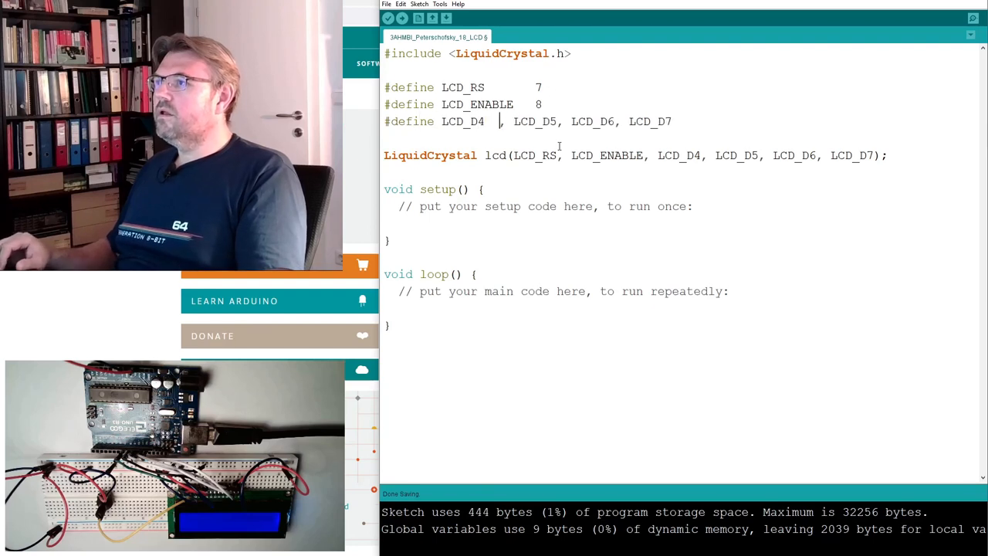
type("9")
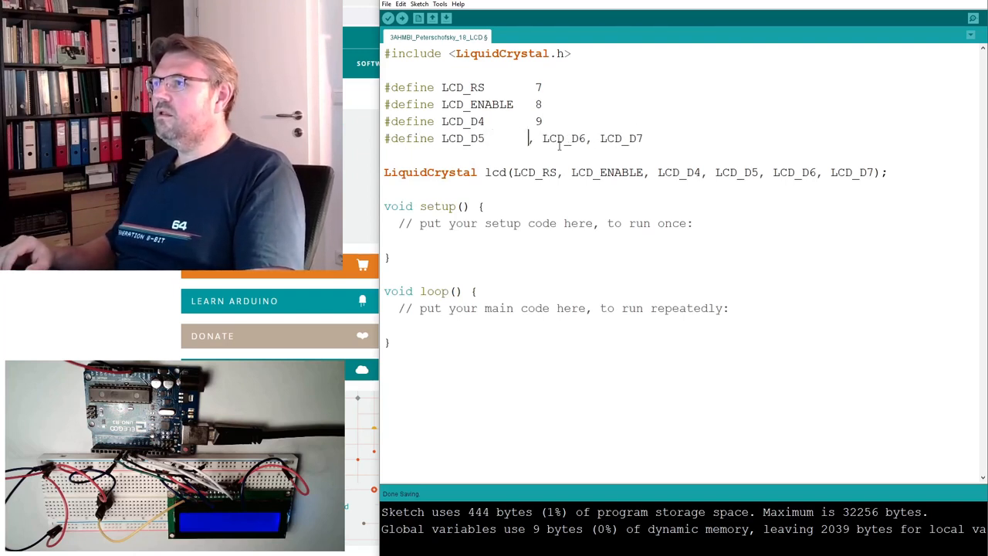
Step: Finish the #define lines for LCD_D5 to LCD_D7 with pins 10, 11, 12, fixing the define spelling
type("10")
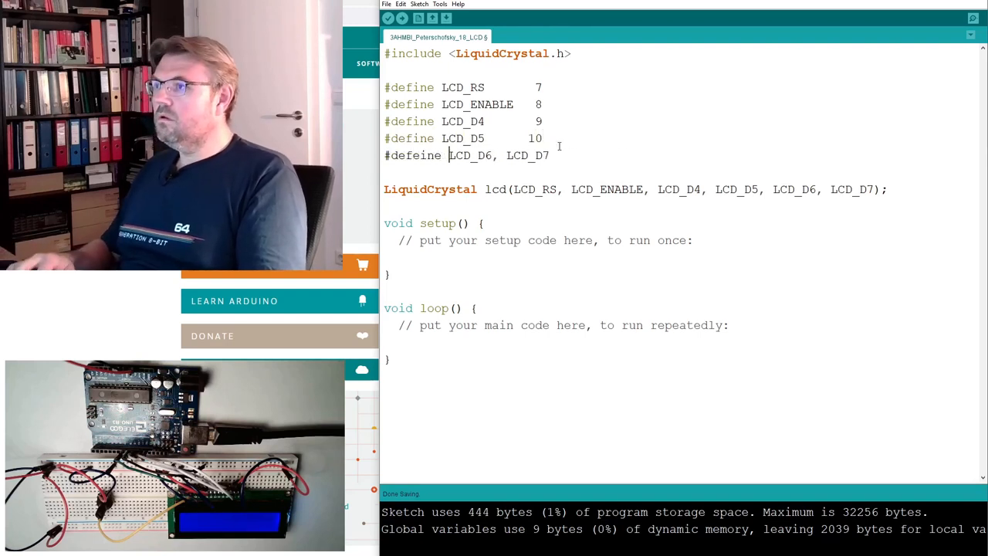
key("Backspace")
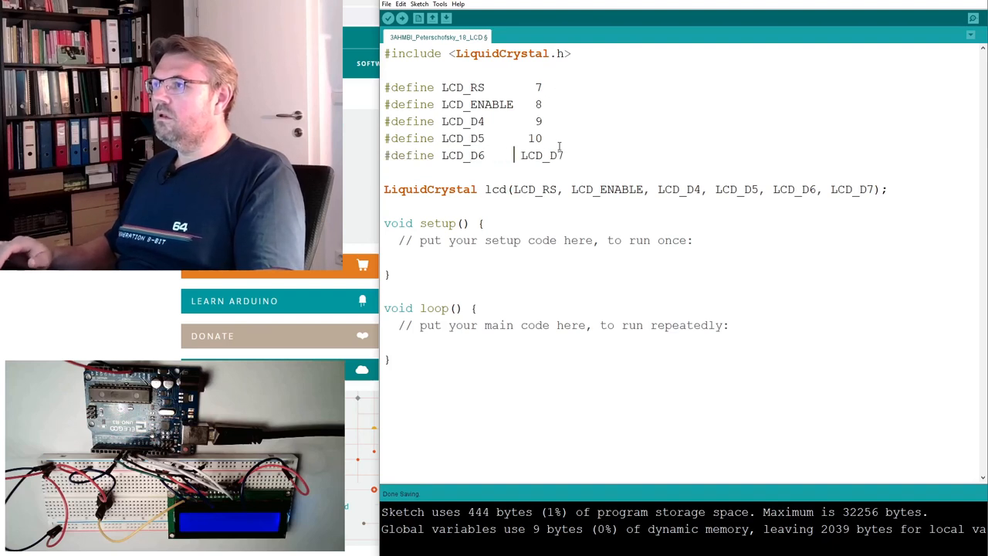
type("11")
type("#define ")
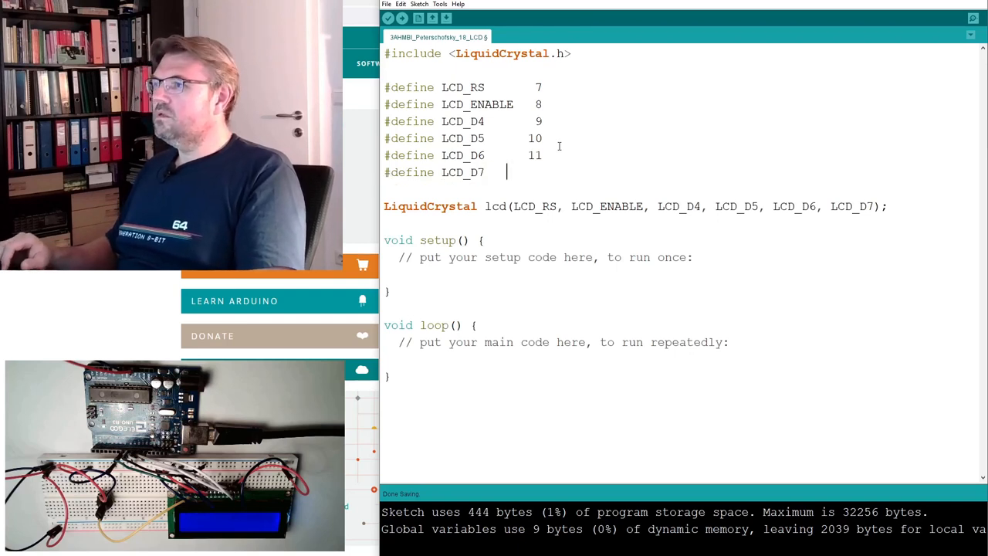
type("12")
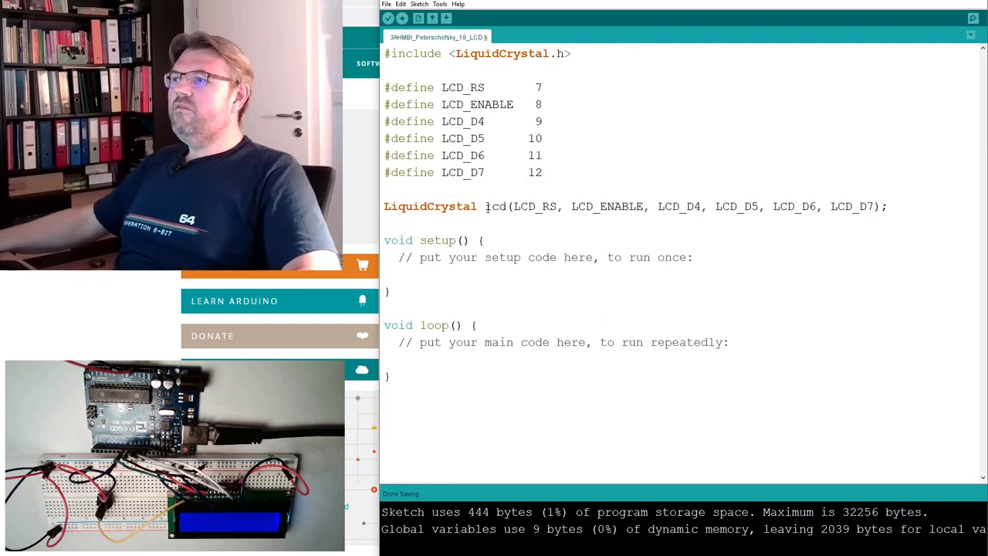
double_click(494, 206)
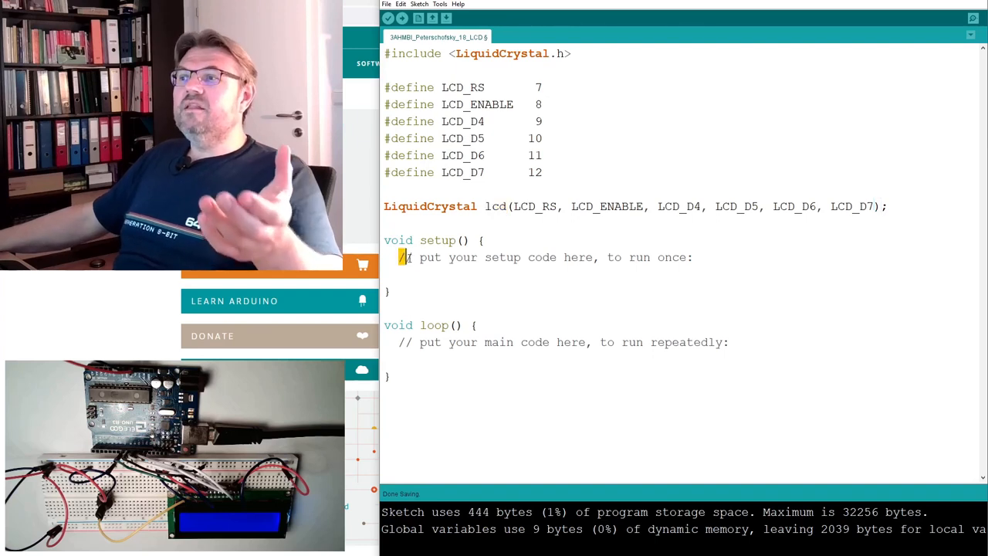
Step: Replace setup's placeholder comment with lcd.begin(16, 2);
triple_click(540, 257)
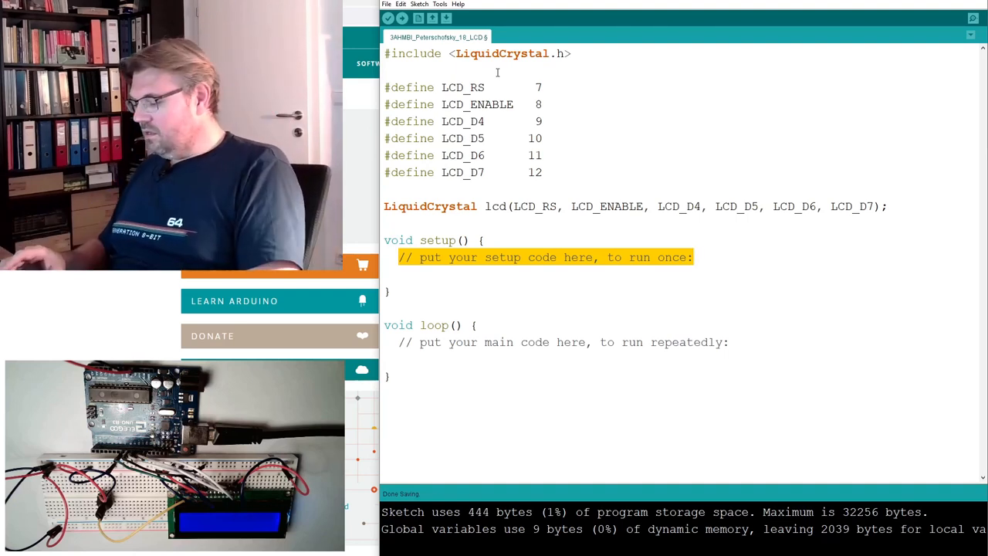
type("lcd")
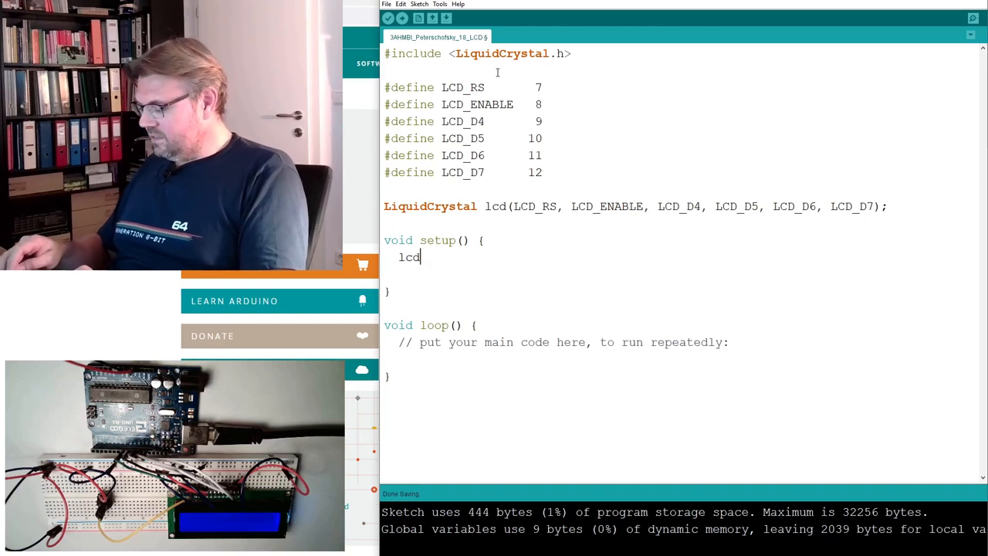
type(".b")
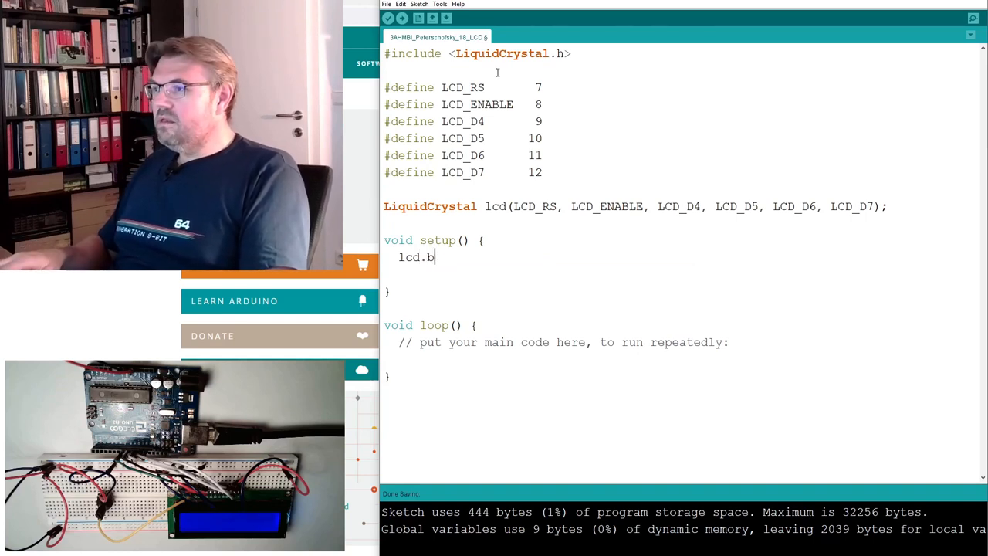
type("egin")
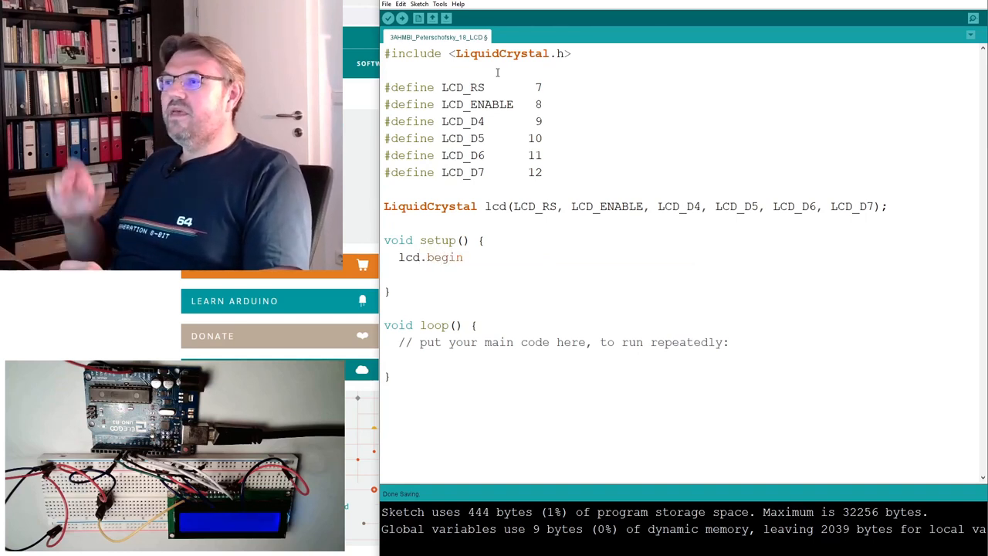
type("(")
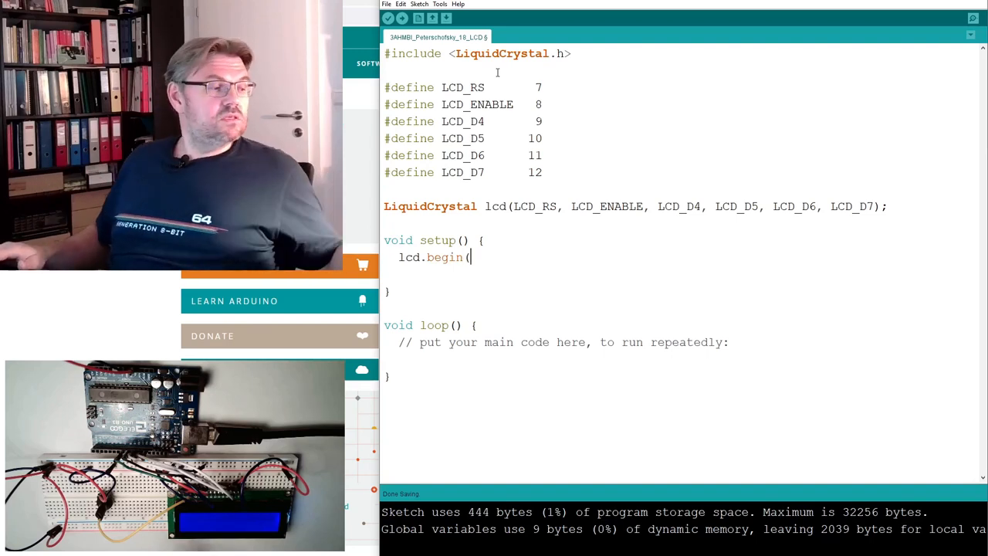
type("16")
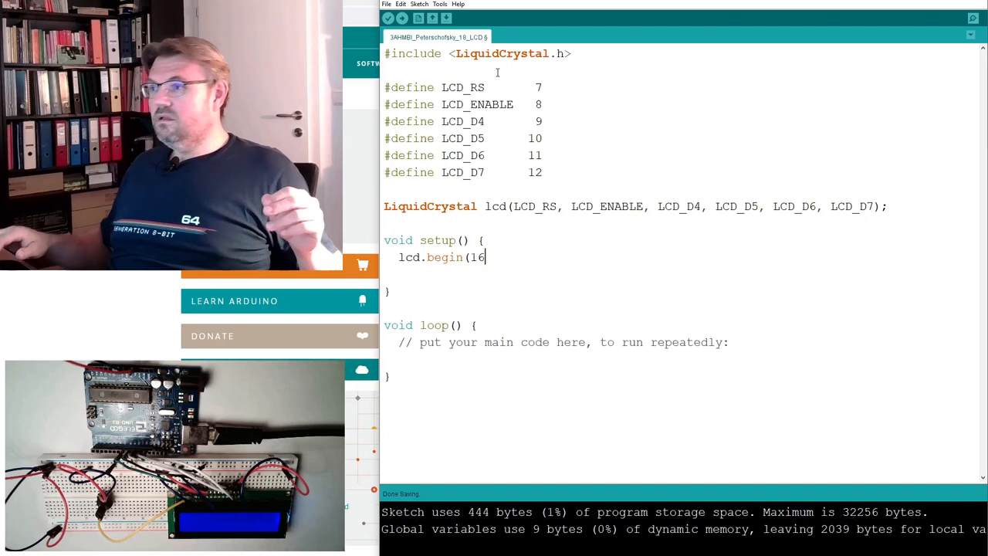
type(",")
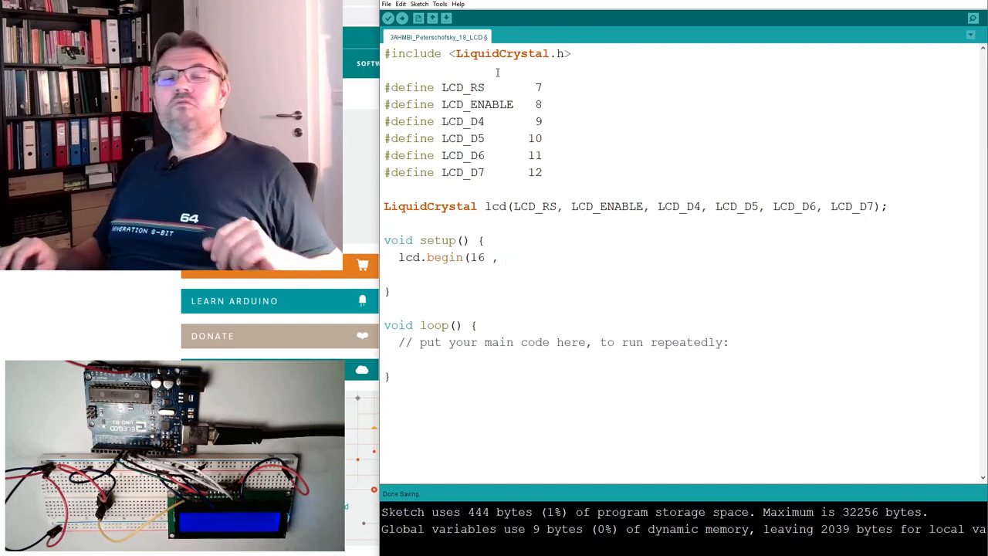
key("BackSpace")
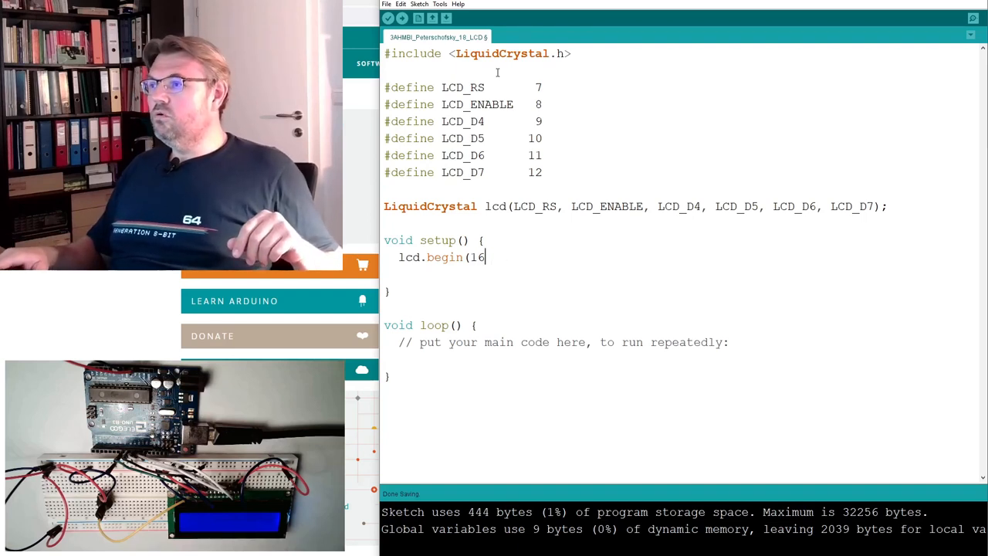
type(",")
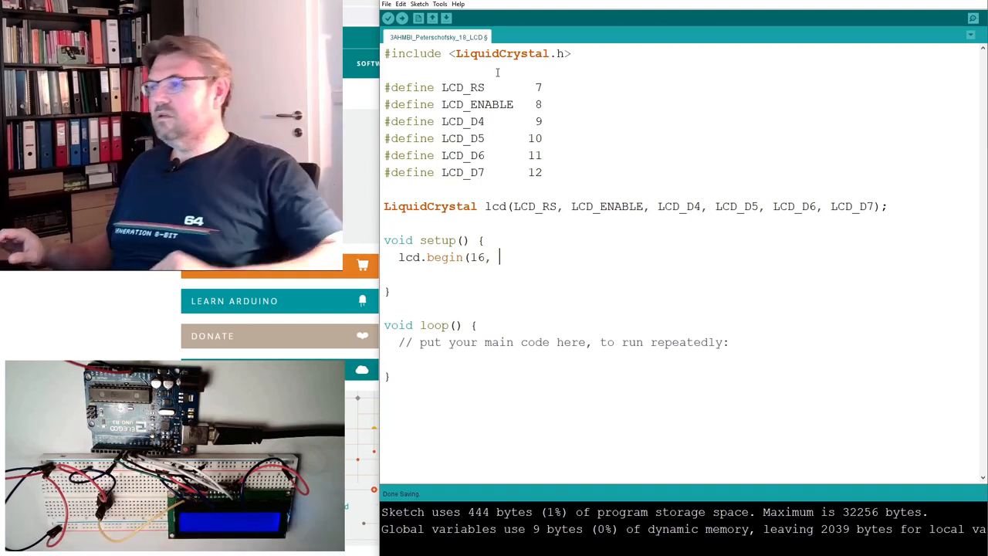
type("2);")
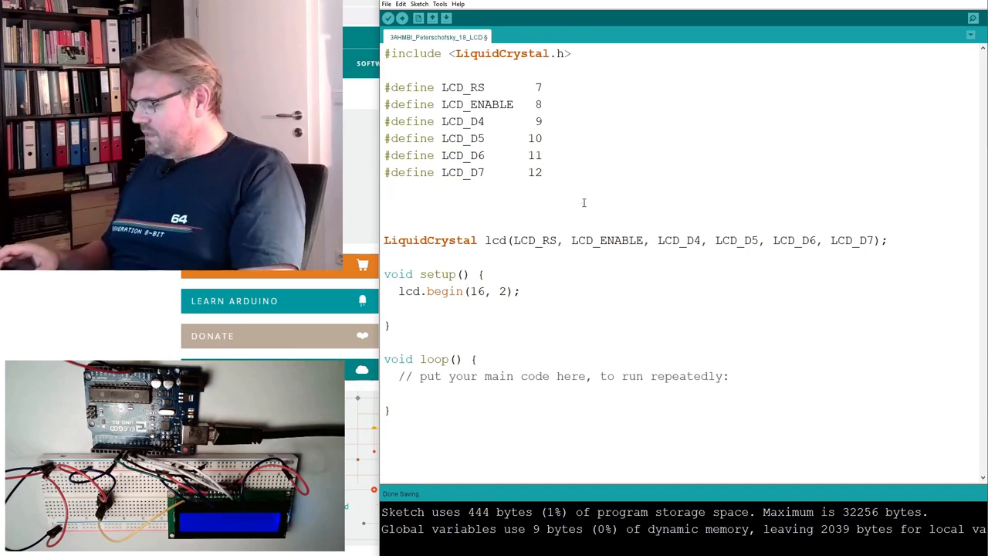
Step: Add #define LCD_COLS 16 and #define LCD_ROWS 2 below the pin defines
type("#defein")
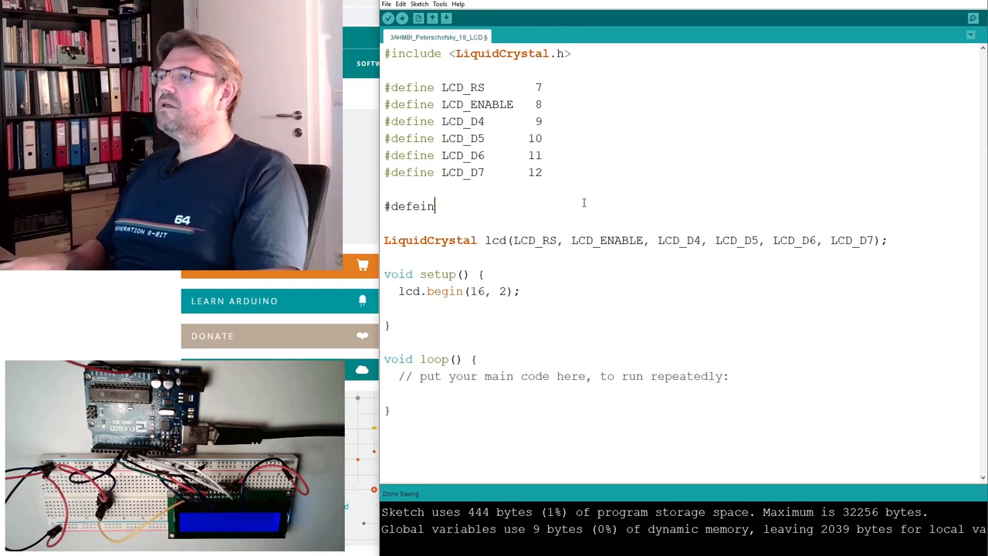
type("define")
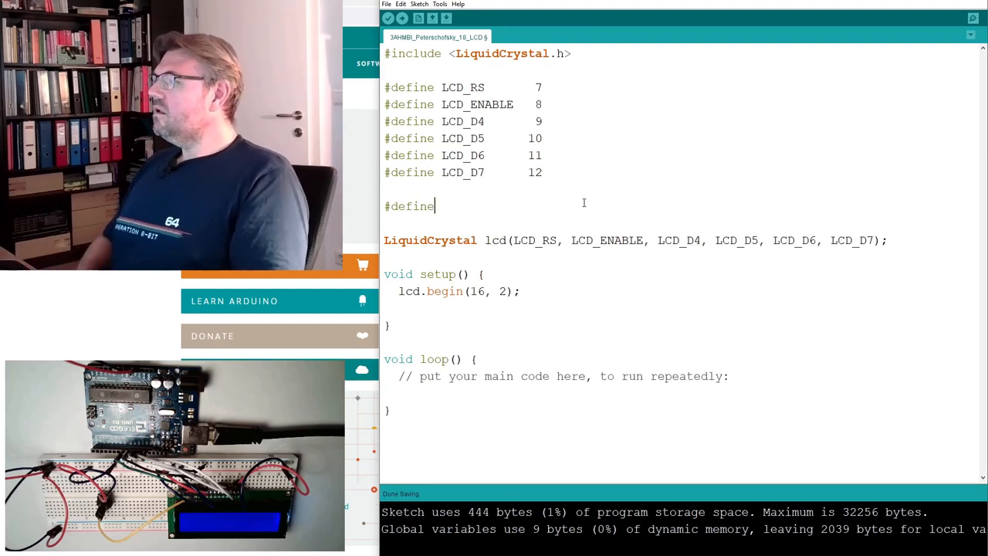
type("LCD_ROWS")
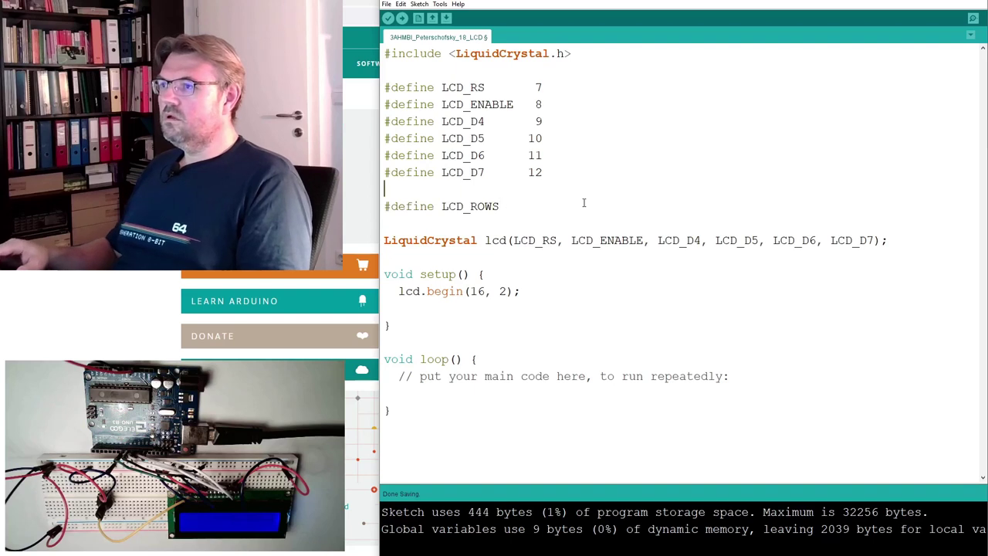
type("#de")
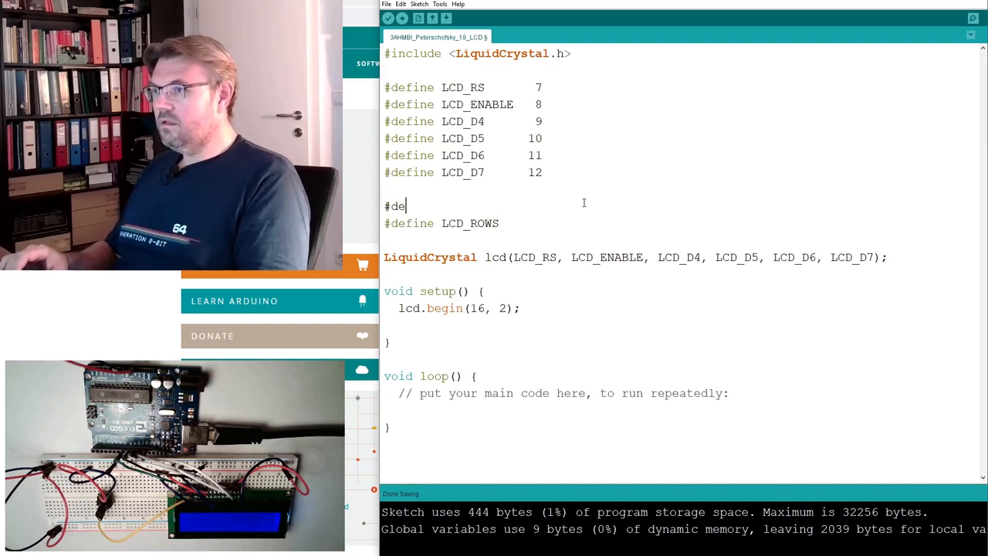
type("fine L")
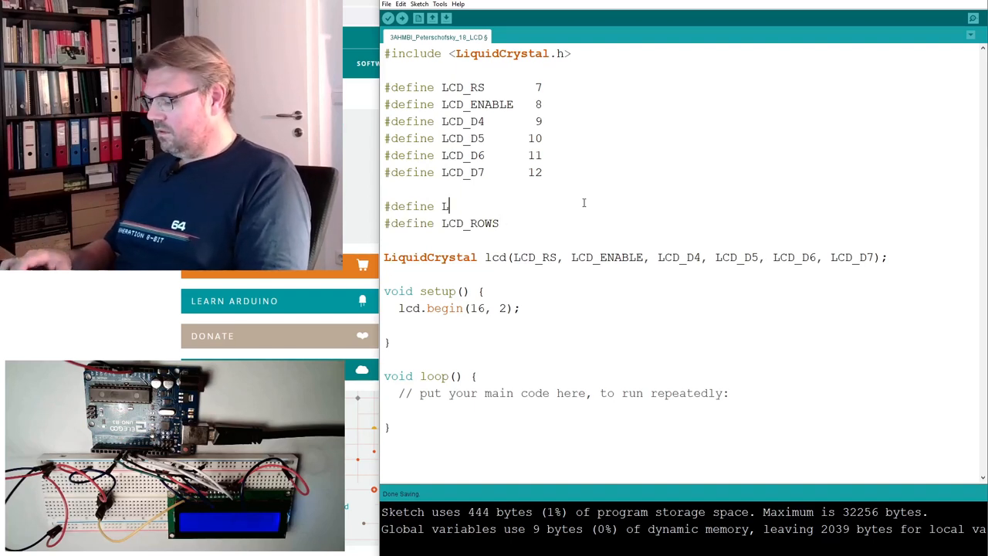
type("CD_COLS")
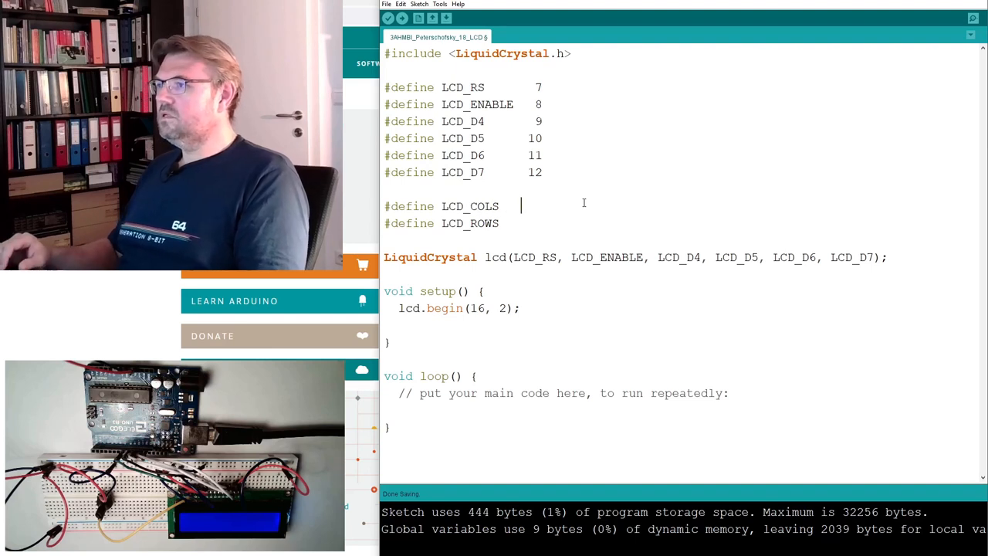
type("16")
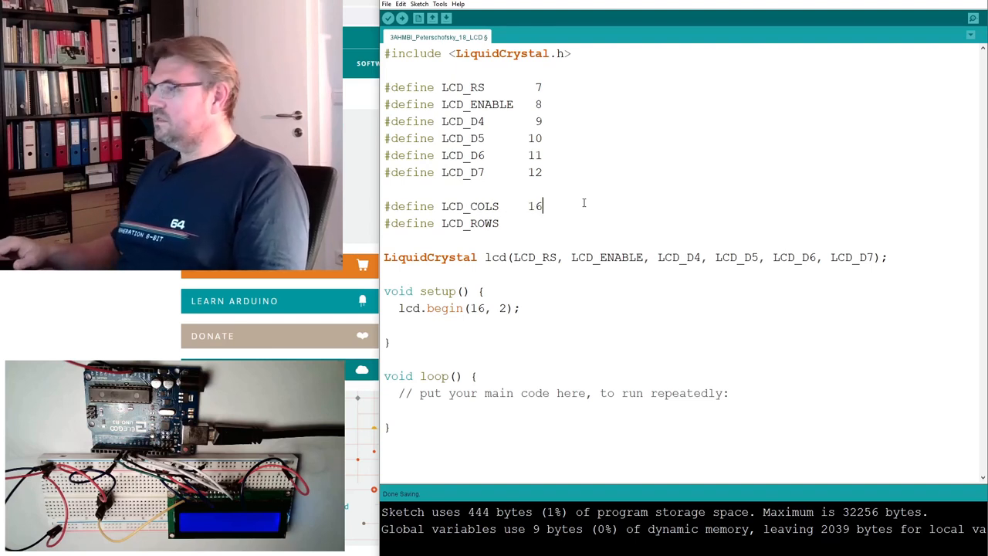
type("2")
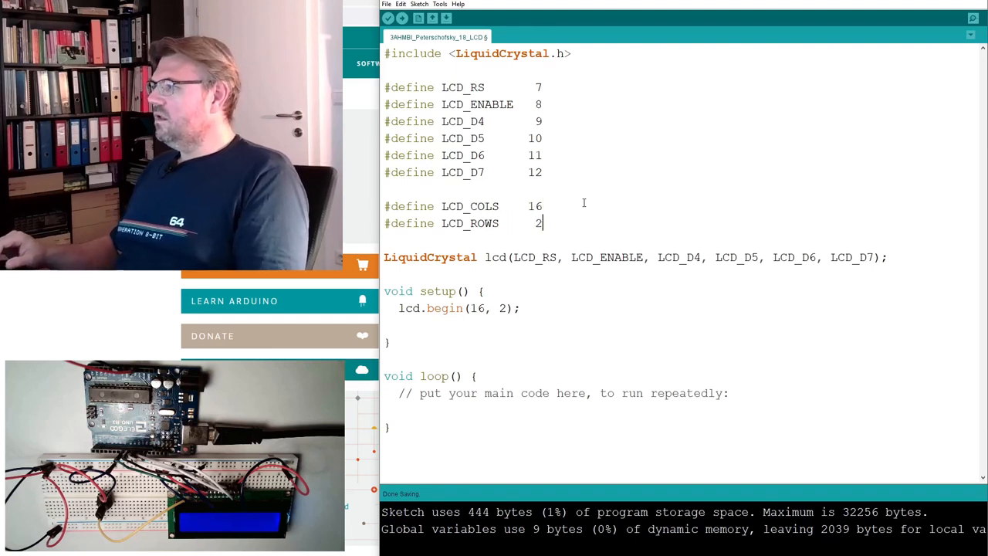
Step: Replace 16, 2 in lcd.begin with LCD_COLS, LCD_ROWS
double_click(469, 207)
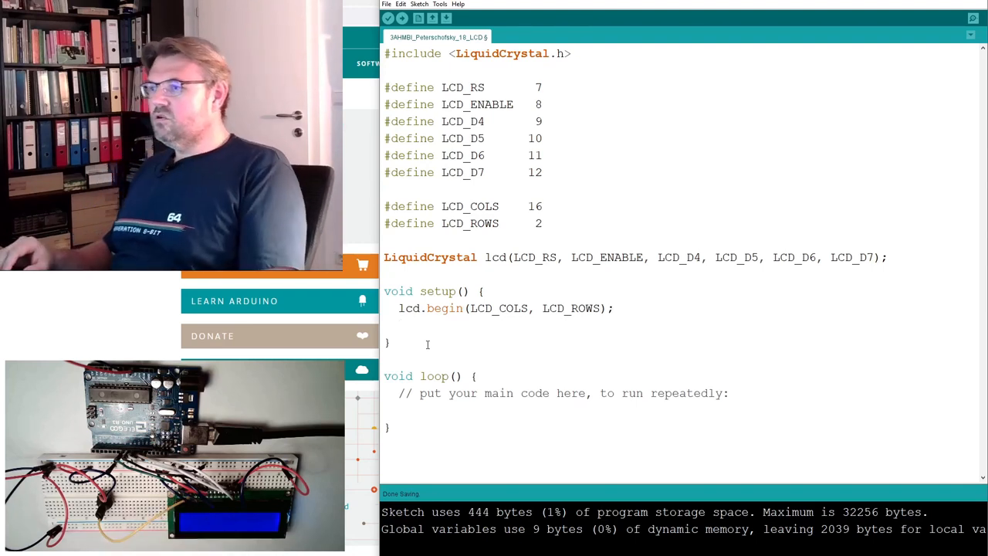
Step: Add lcd.print("HTL St.Poelten"); in setup after lcd.begin
type("lcd.p")
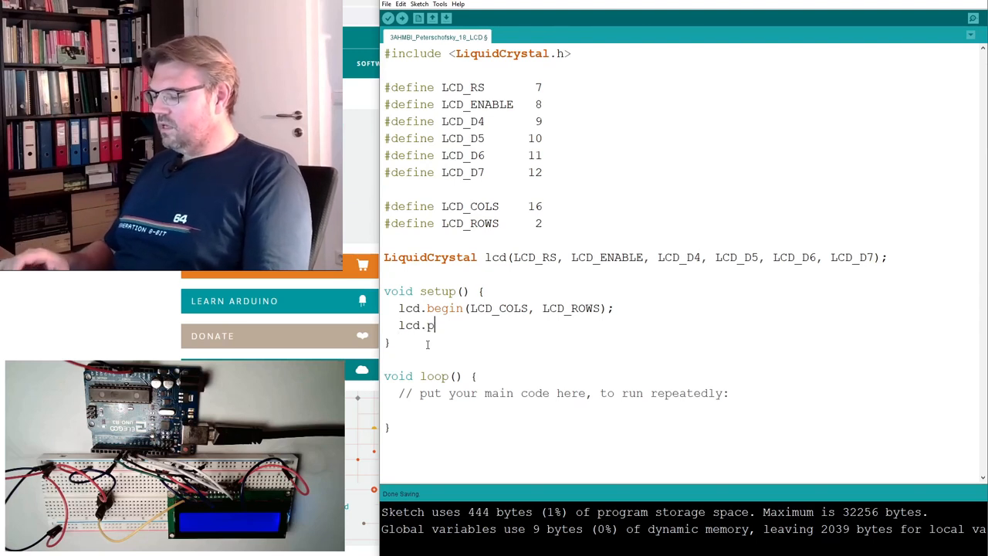
type("rint")
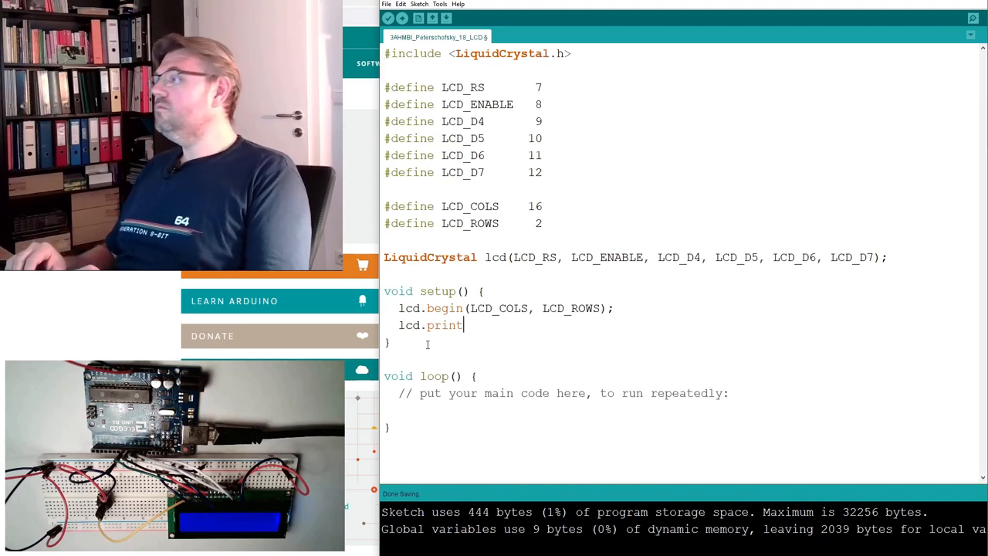
type("(")
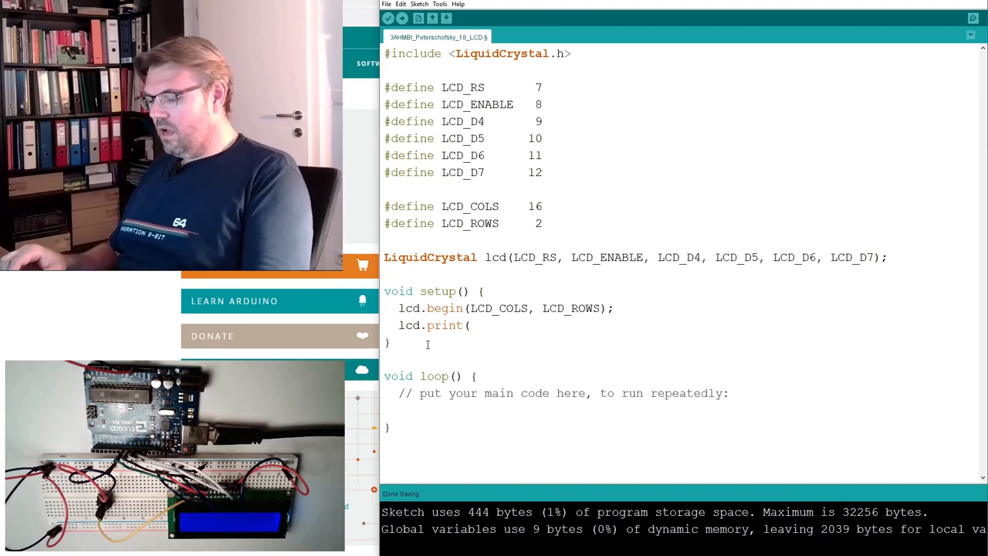
type("\"HTL St.P")
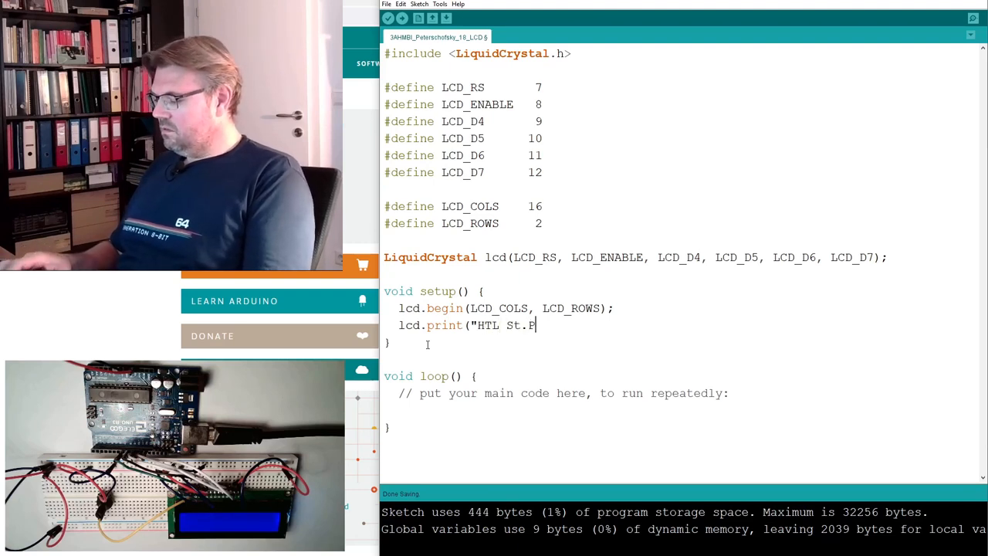
type("oelten")
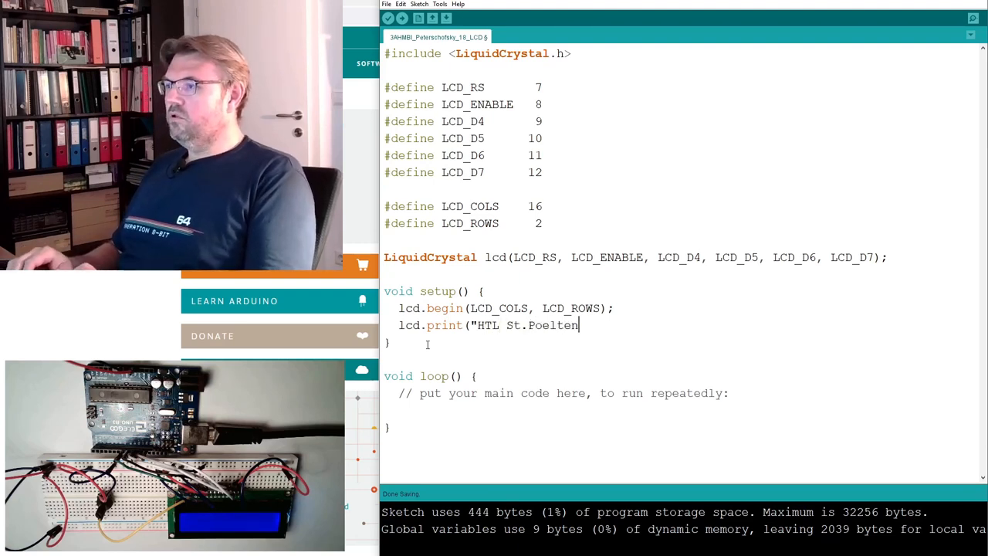
type("\");")
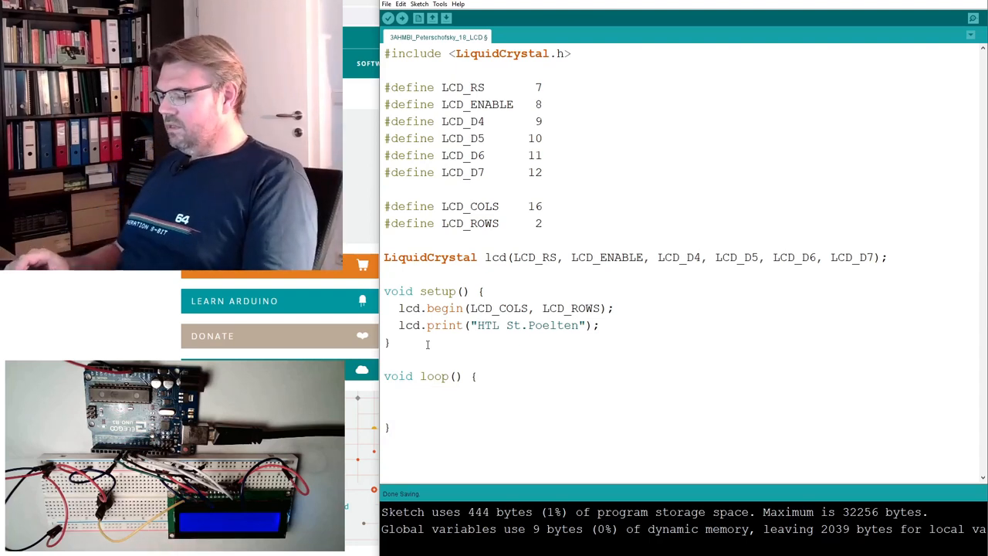
Step: In loop, add lcd.setCursor(0, 1); to move to the second line's first column
type("lcd.")
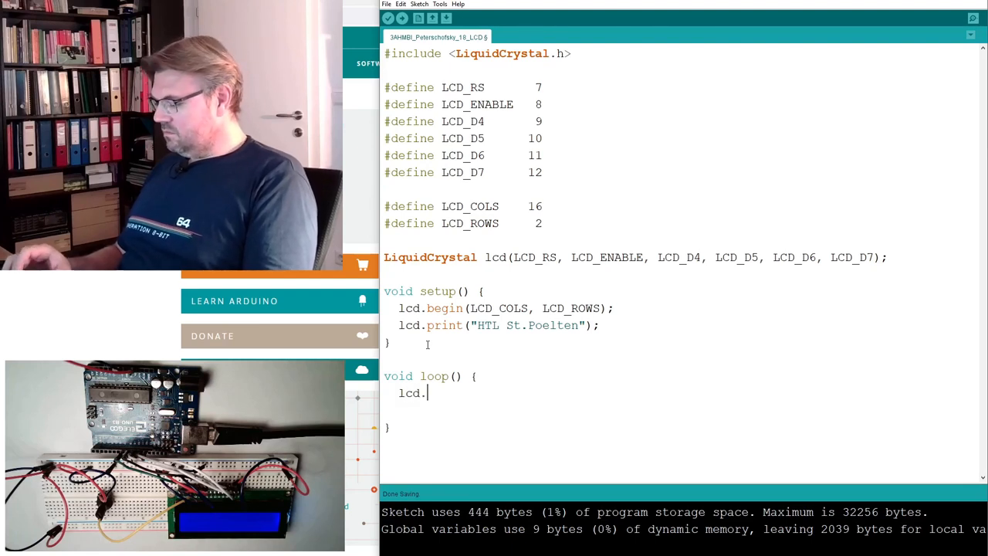
type("setCurs")
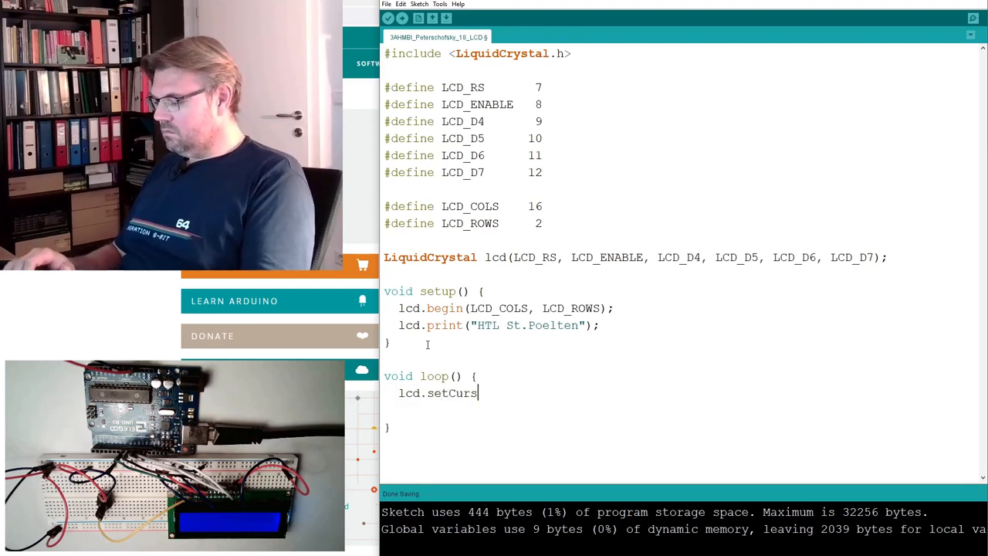
type("or")
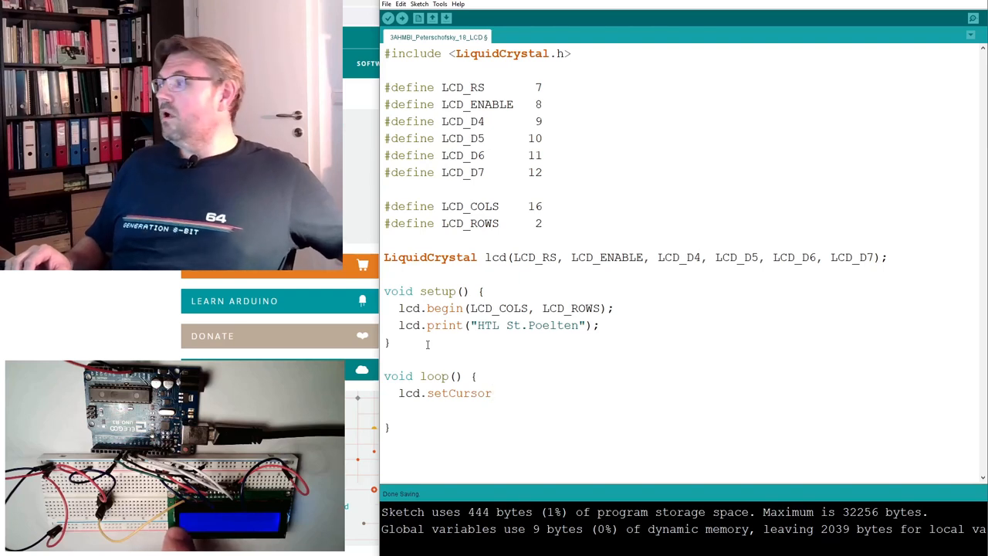
type("(0,")
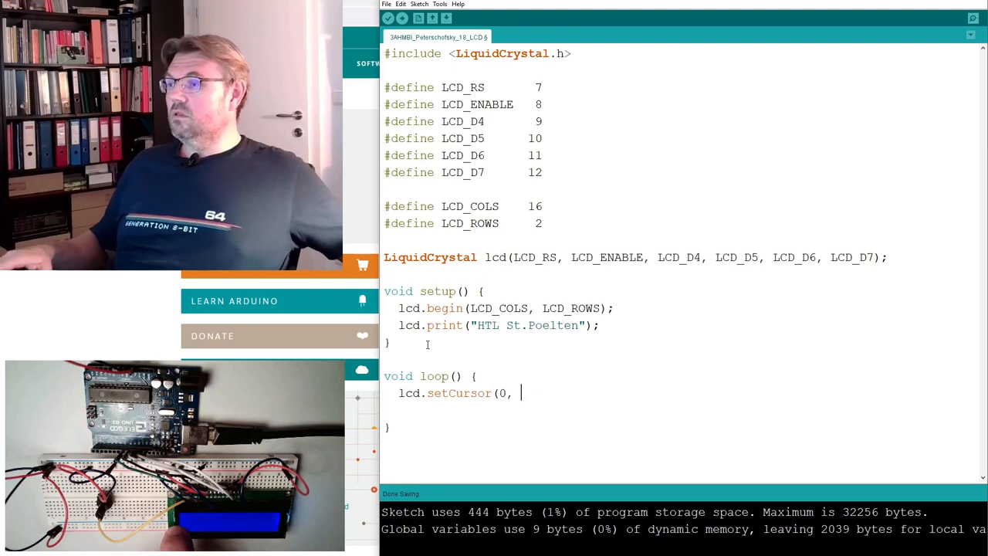
type("1")
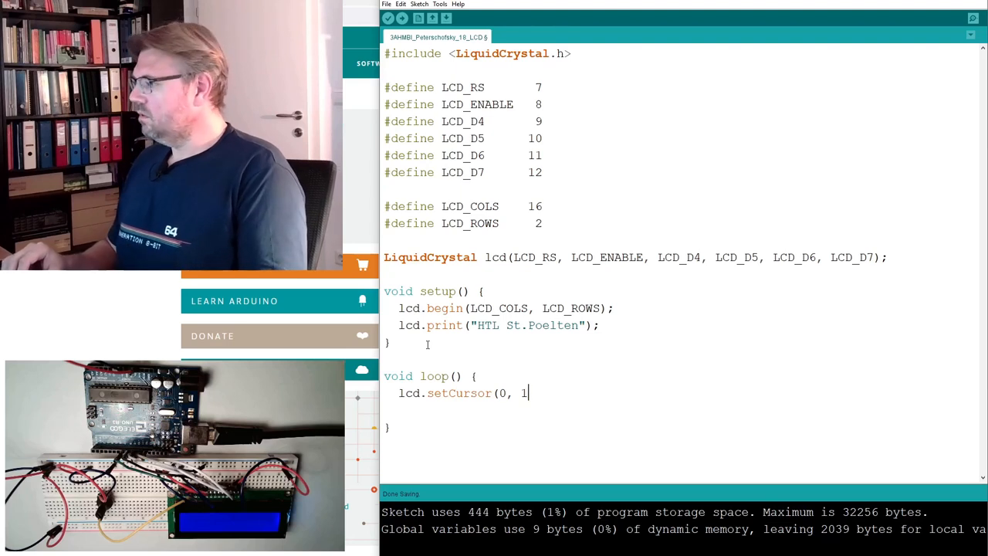
type(");")
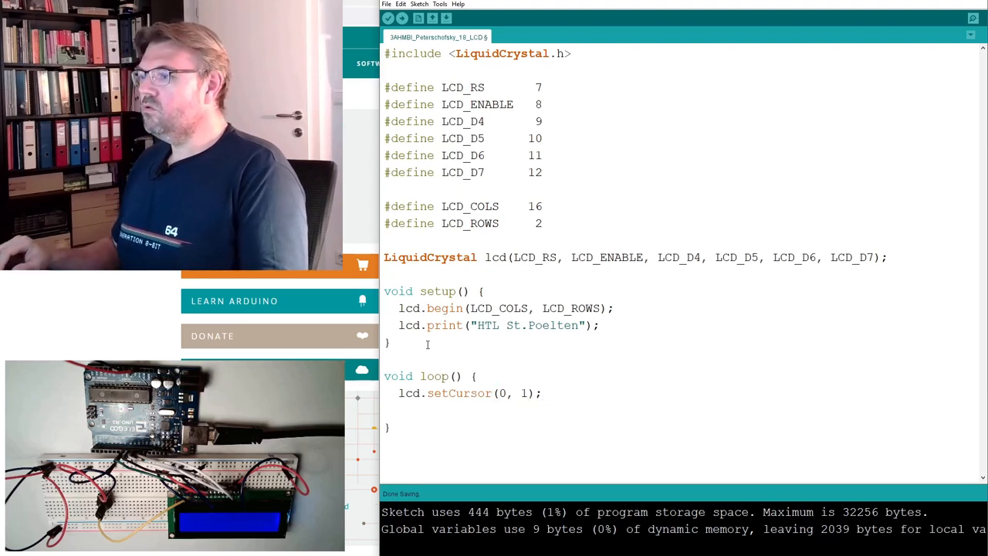
Step: Print the elapsed seconds with lcd.print(millis() / 1000);
type("lcd")
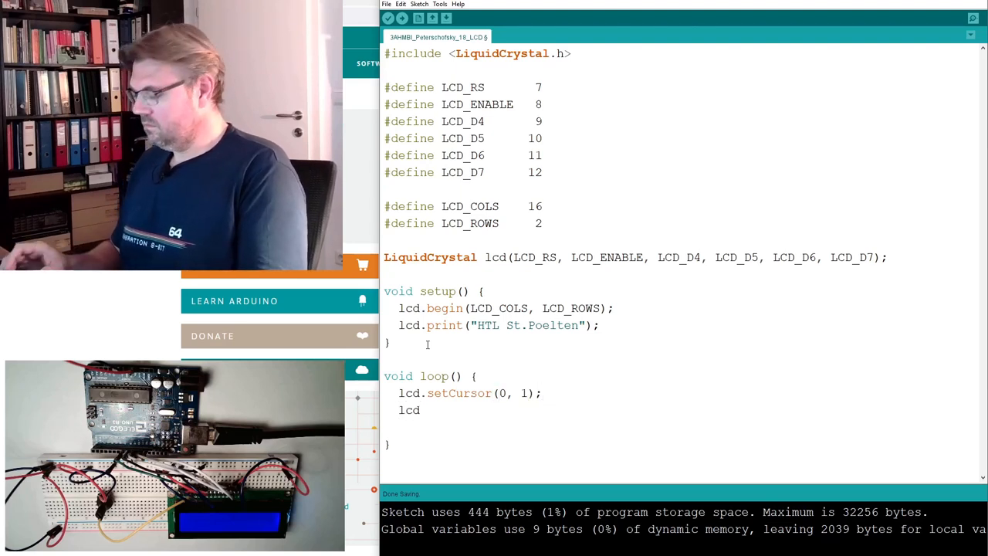
type(".print")
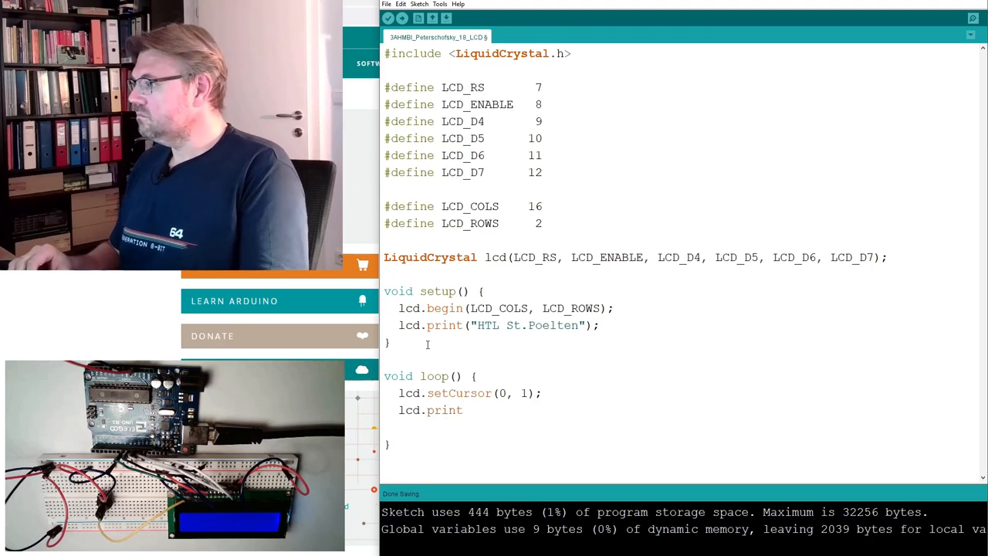
type("(mill")
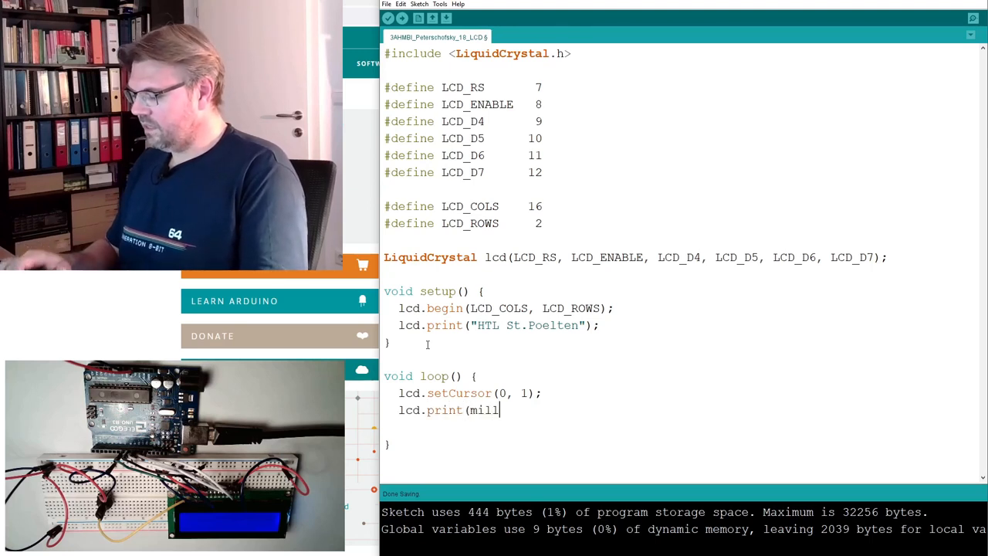
type("is()")
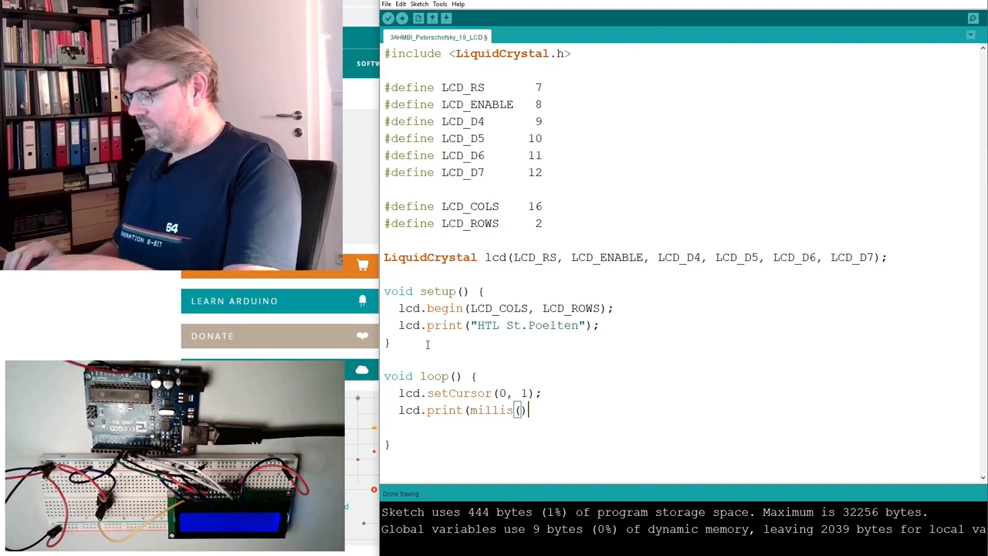
type("/ 1000);")
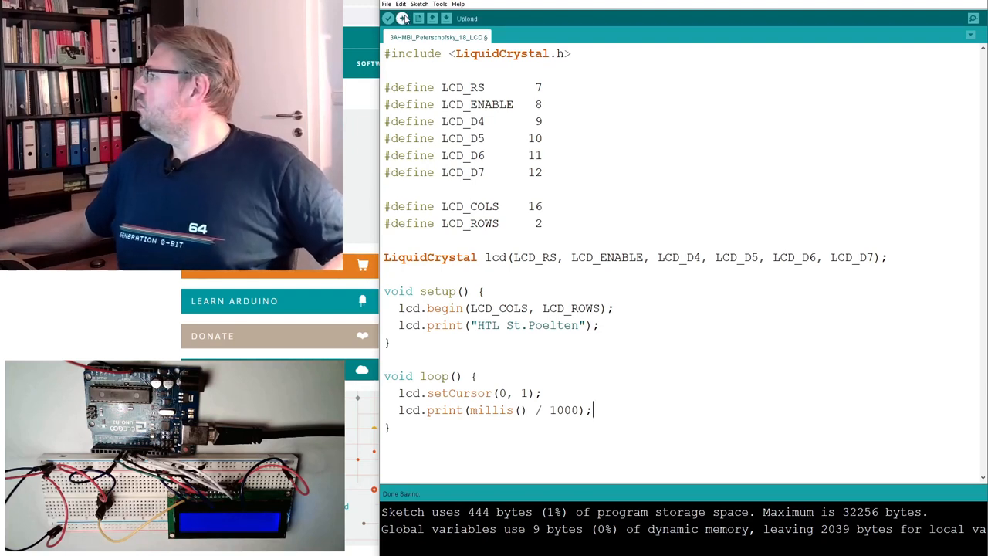
Step: Upload the sketch to the board so the LCD shows the text and seconds counter
left_click(402, 18)
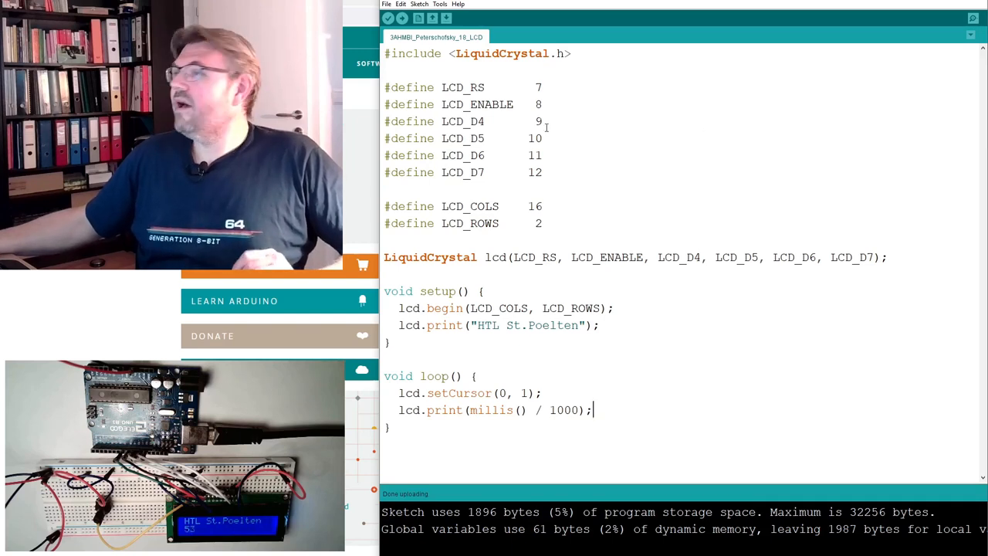
Step: Go to the Arduino website's Reference and show the Libraries listing
left_click(488, 63)
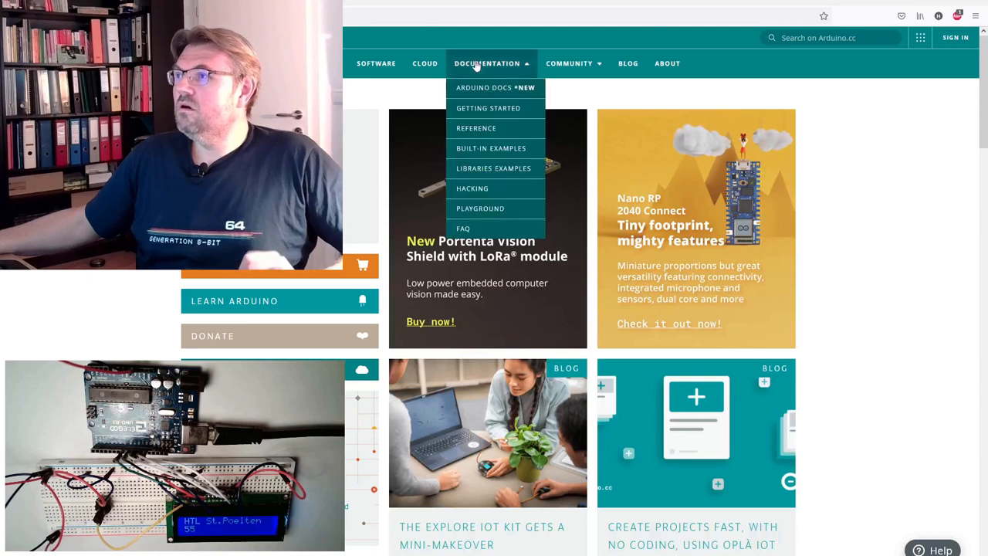
mouse_move(485, 231)
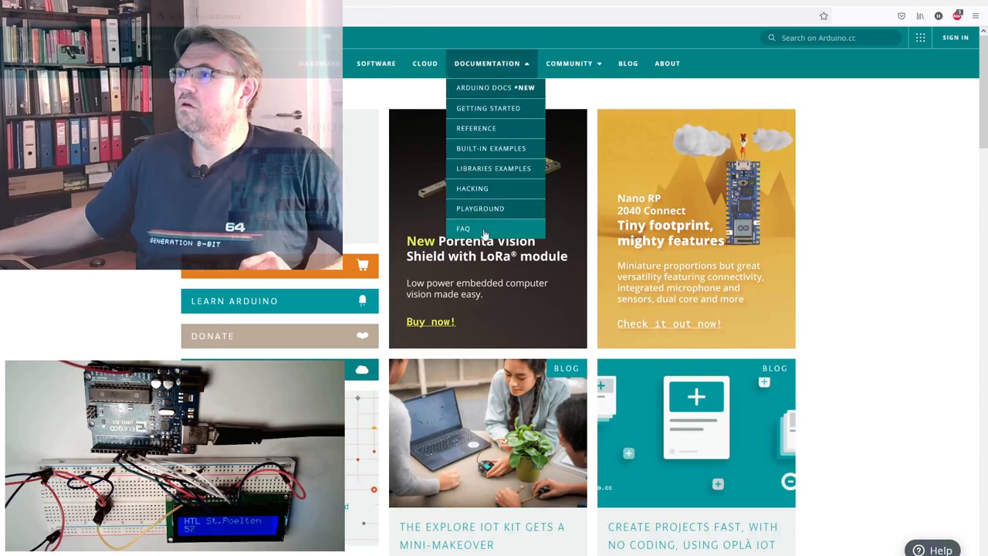
left_click(475, 128)
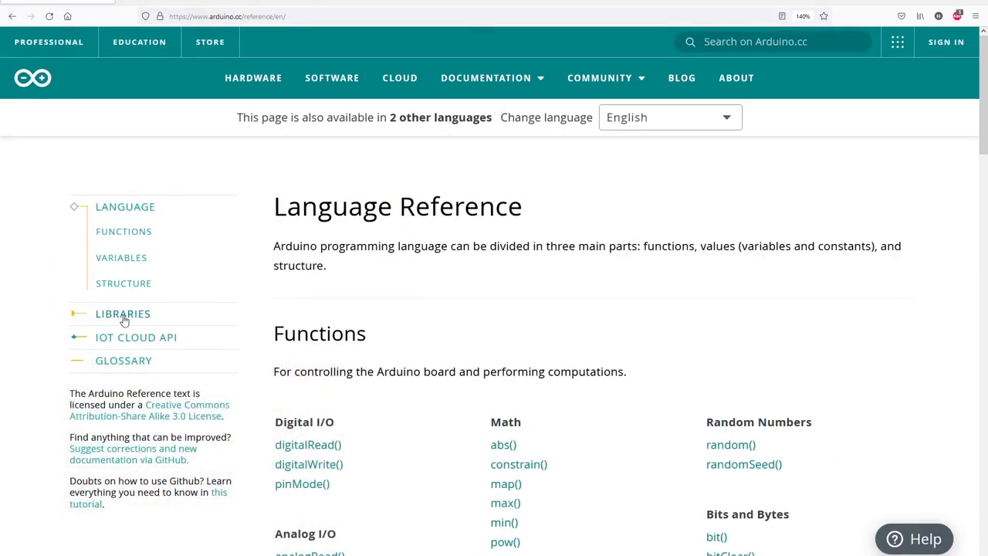
left_click(123, 313)
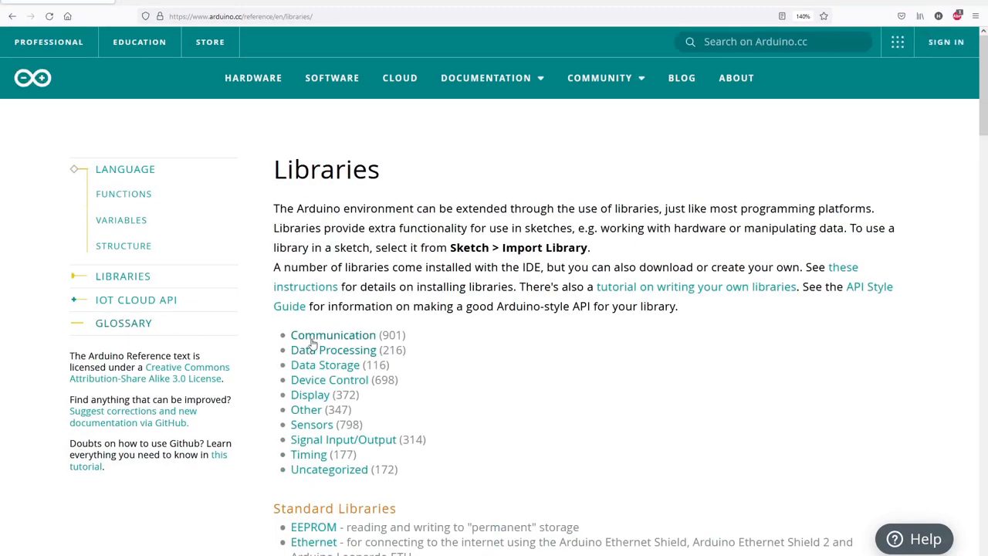
Step: Under Standard Libraries, bring up the LiquidCrystal reference with its functions and examples
scroll("down", 3)
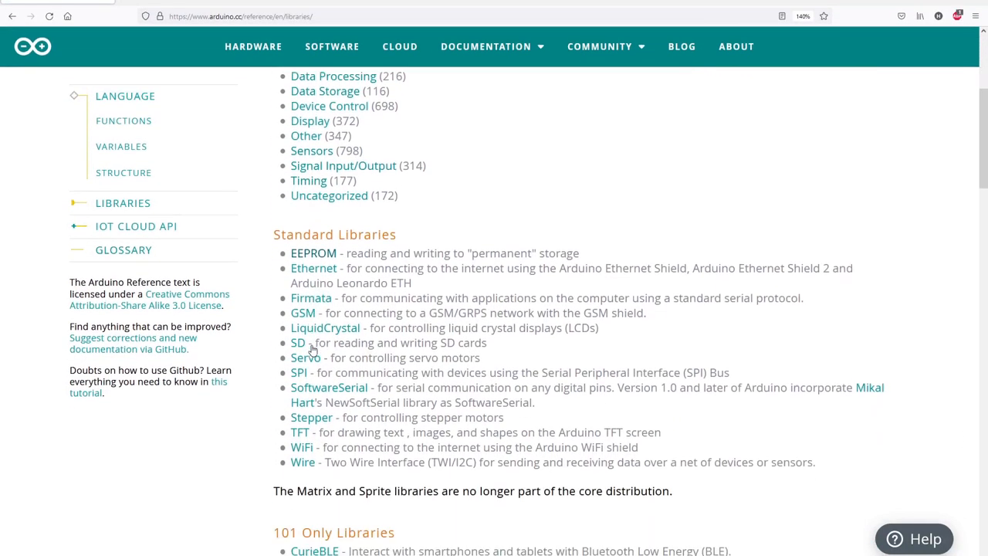
scroll("down", 3)
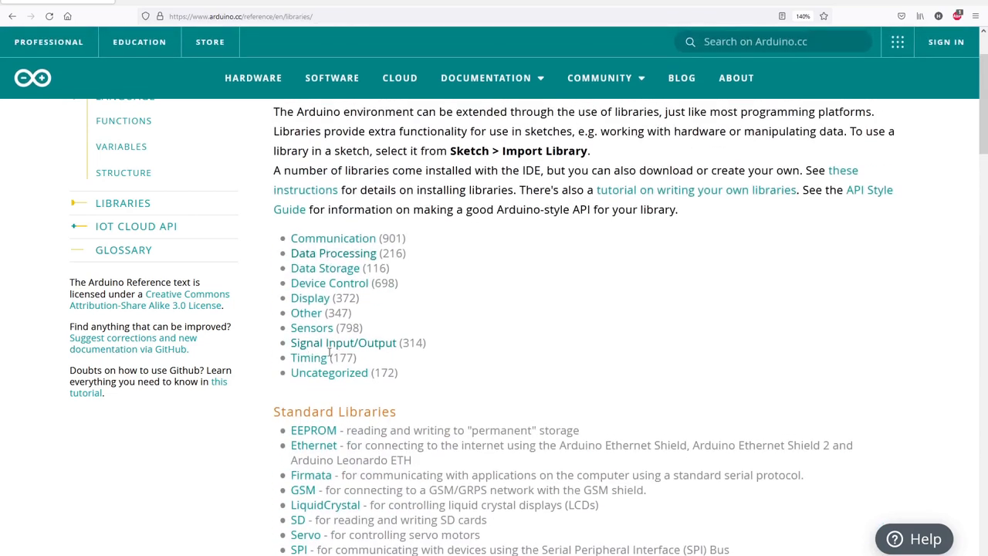
scroll("down", 3)
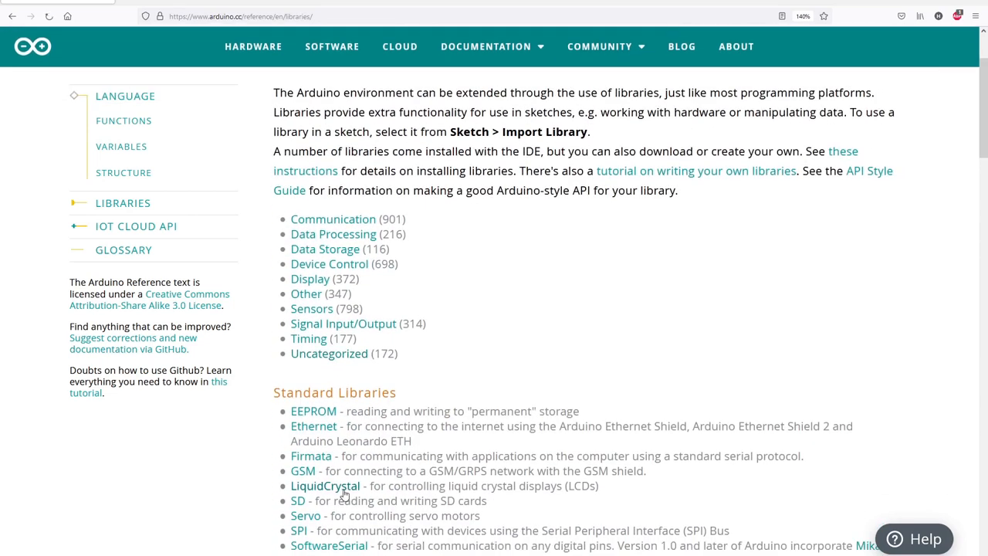
left_click(321, 485)
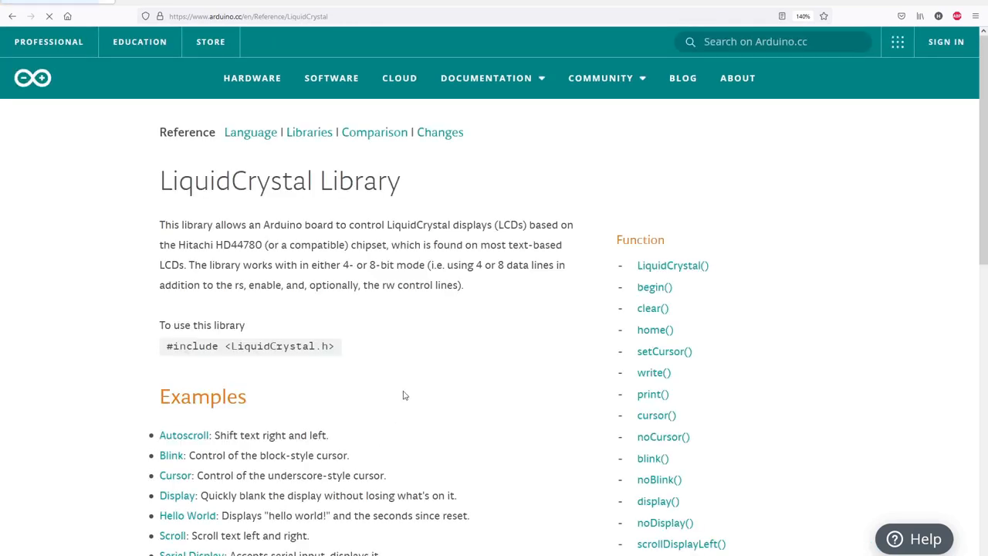
scroll("down", 3)
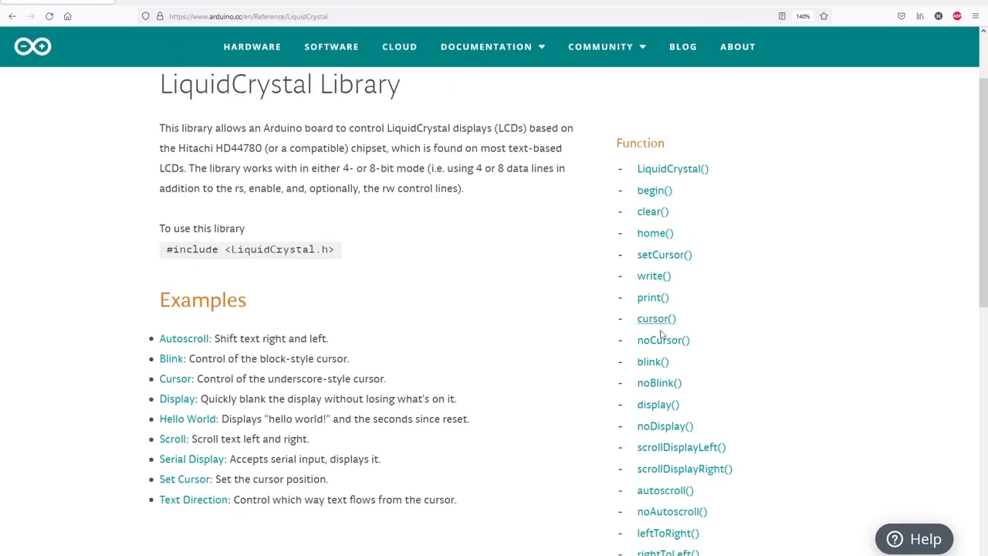
scroll("down", 3)
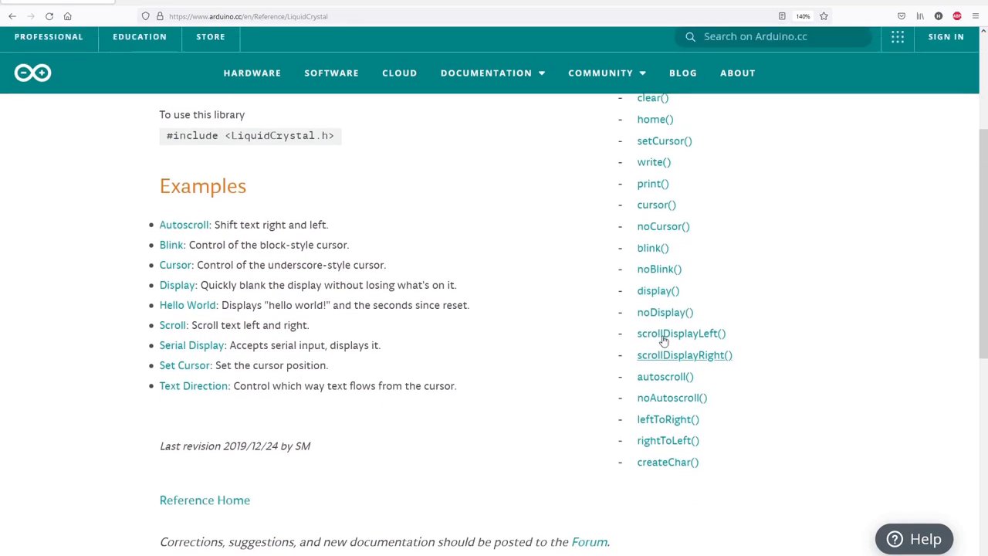